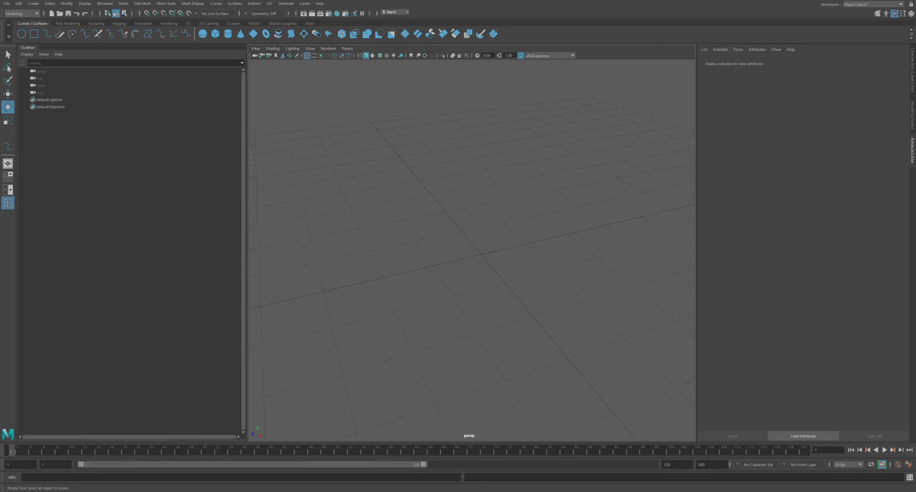
{"action": "mouse_move", "coordinate": [528, 222]}
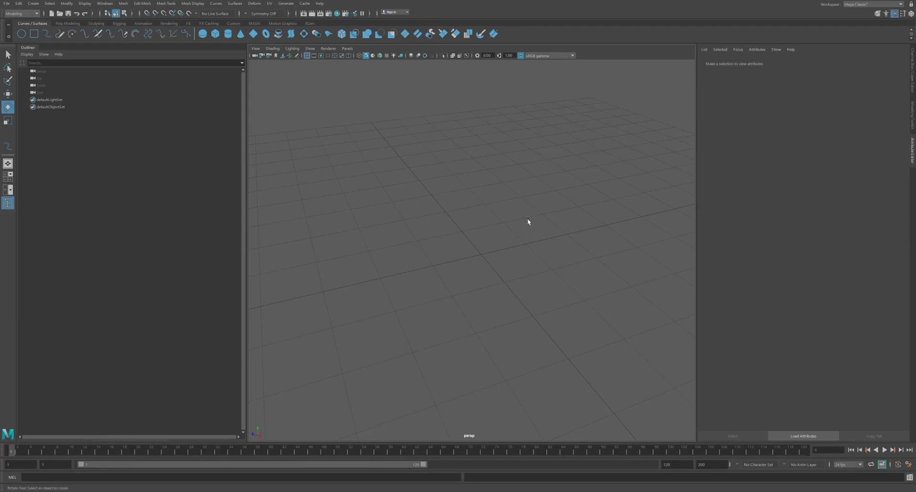
{"action": "mouse_move", "coordinate": [540, 252]}
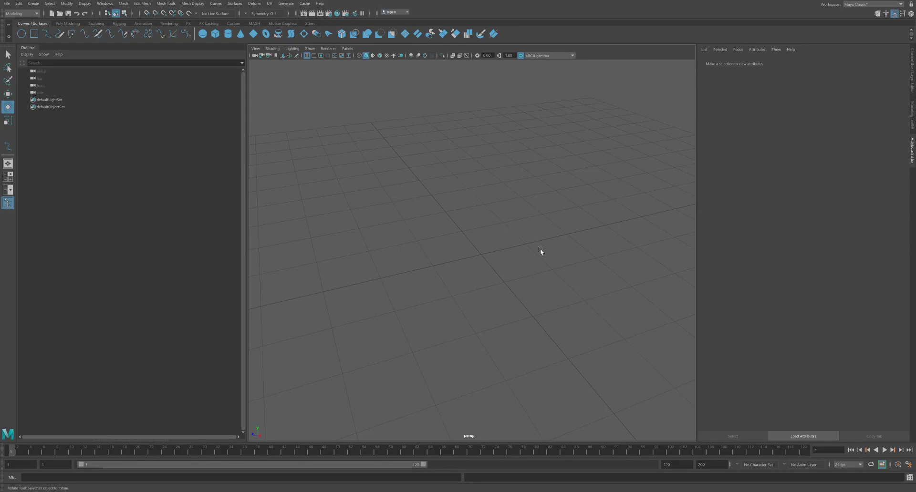
Create a polygon plane and set its width and height to 100.
{"action": "left_click_drag", "start_coordinate": [541, 252], "coordinate": [507, 264]}
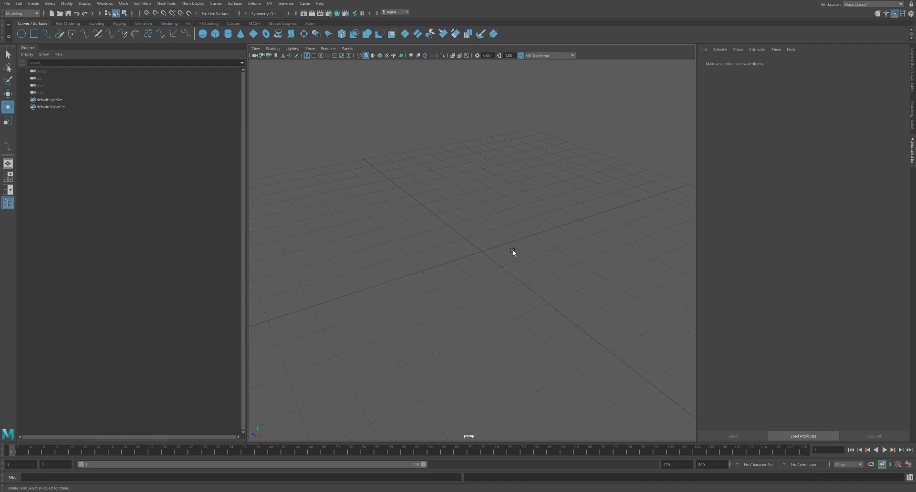
{"action": "mouse_move", "coordinate": [244, 164]}
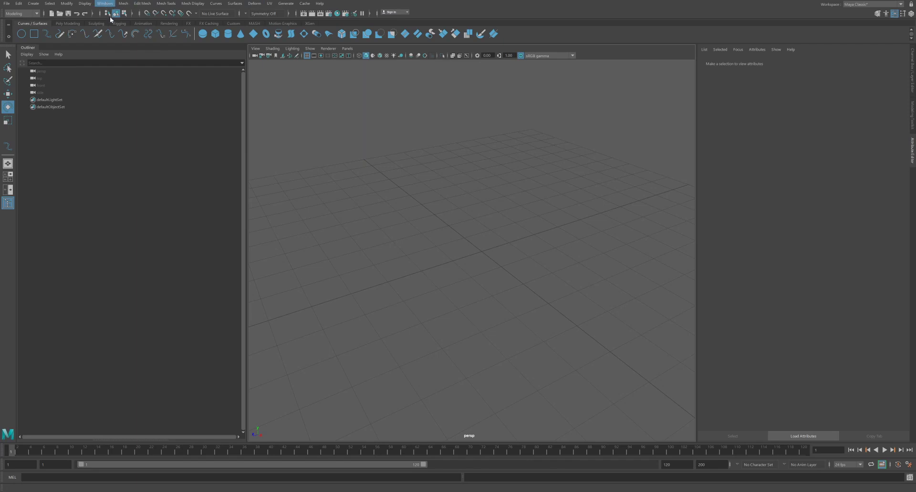
{"action": "mouse_move", "coordinate": [198, 126]}
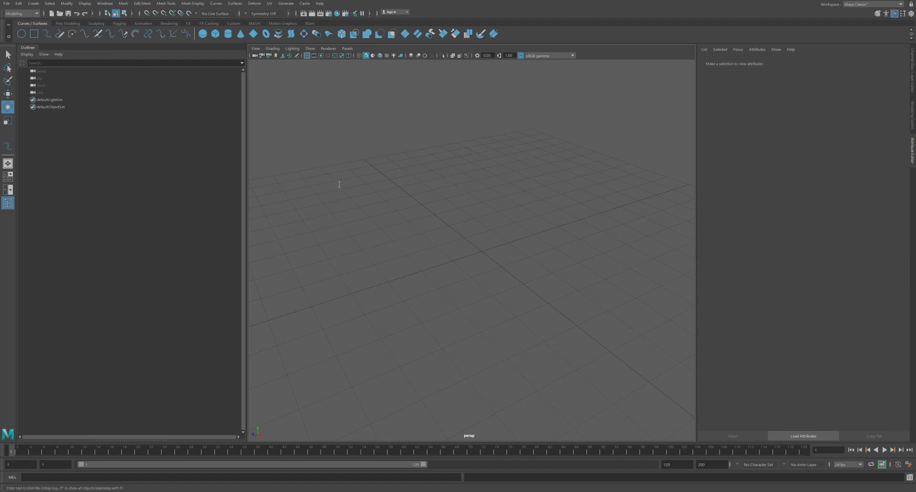
{"action": "mouse_move", "coordinate": [304, 186]}
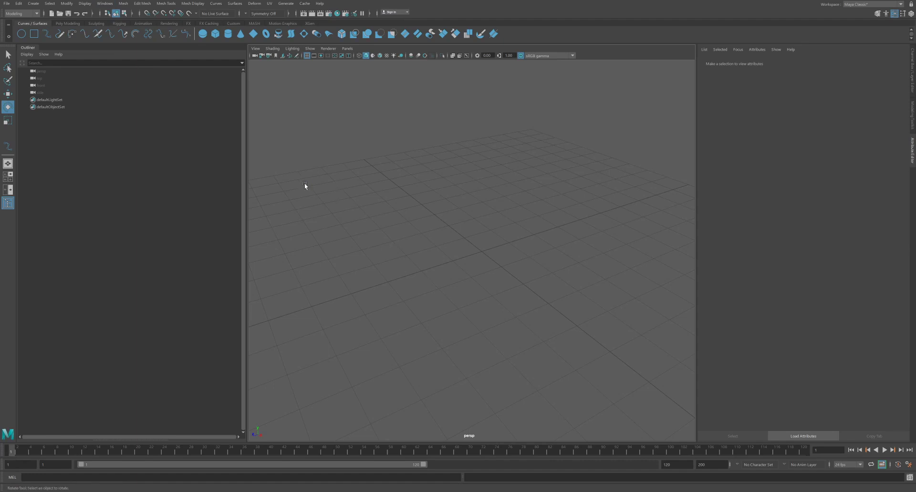
{"action": "mouse_move", "coordinate": [316, 205]}
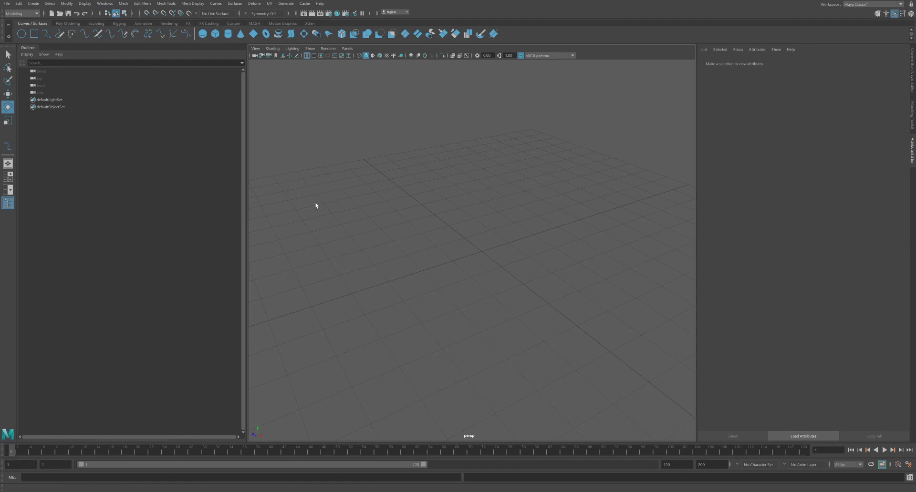
{"action": "mouse_move", "coordinate": [460, 165]}
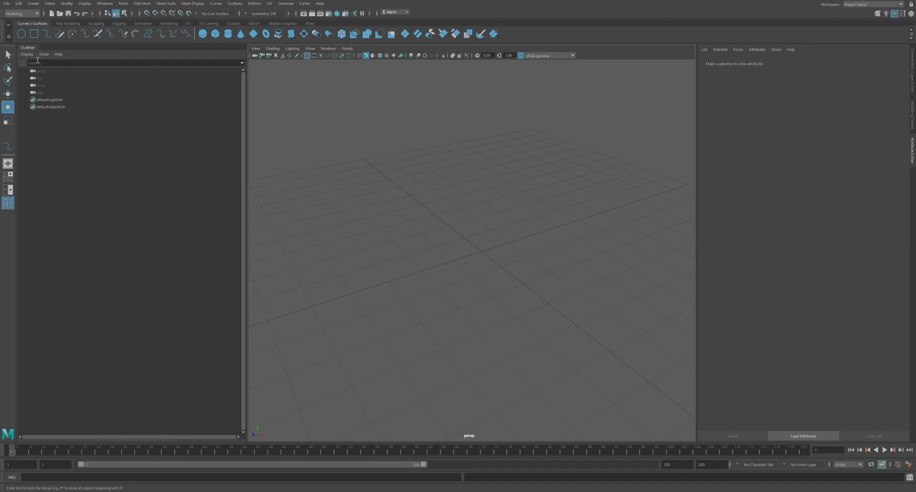
{"action": "left_click", "coordinate": [67, 23]}
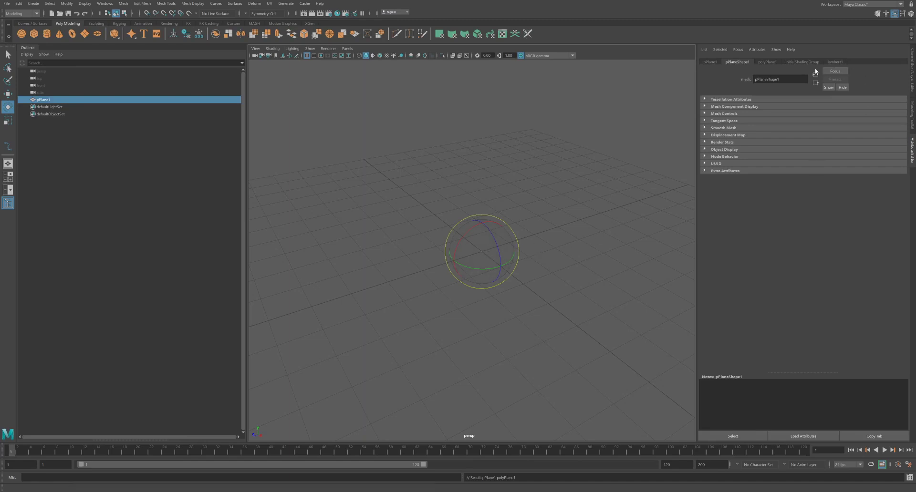
{"action": "left_click", "coordinate": [768, 62]}
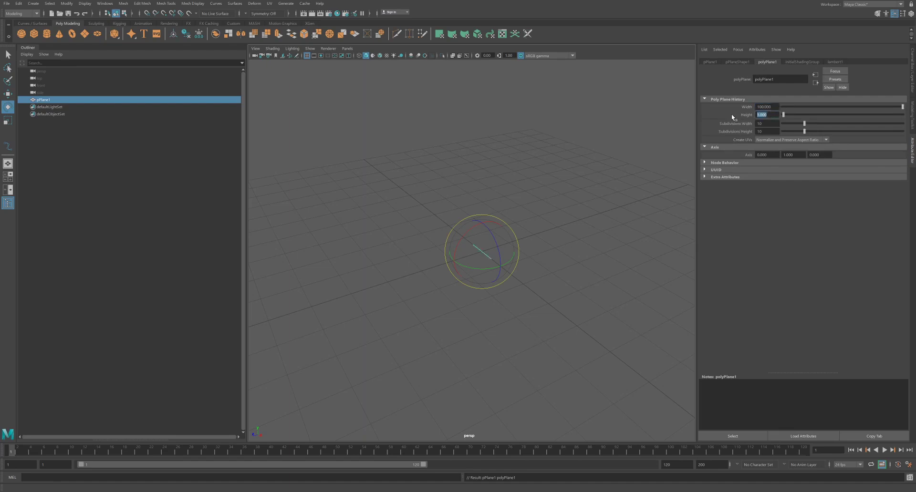
{"action": "type", "text": "100.000"}
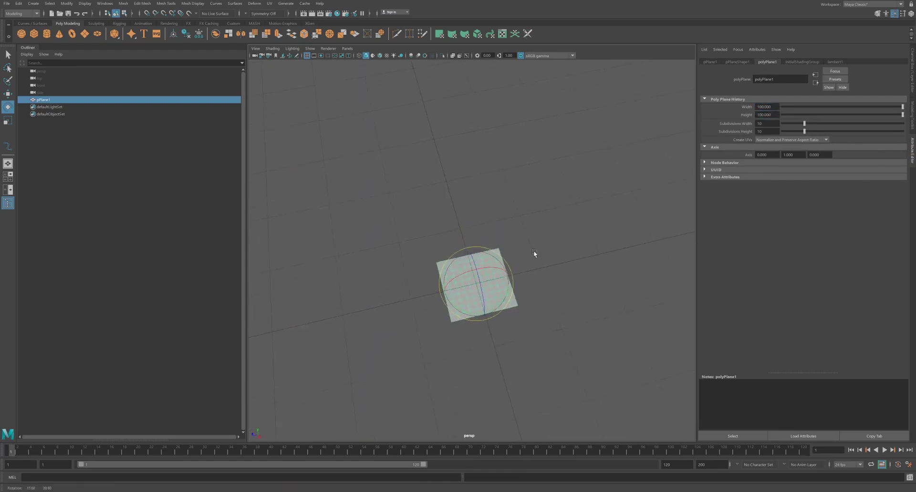
{"action": "left_click_drag", "start_coordinate": [533, 255], "coordinate": [510, 231]}
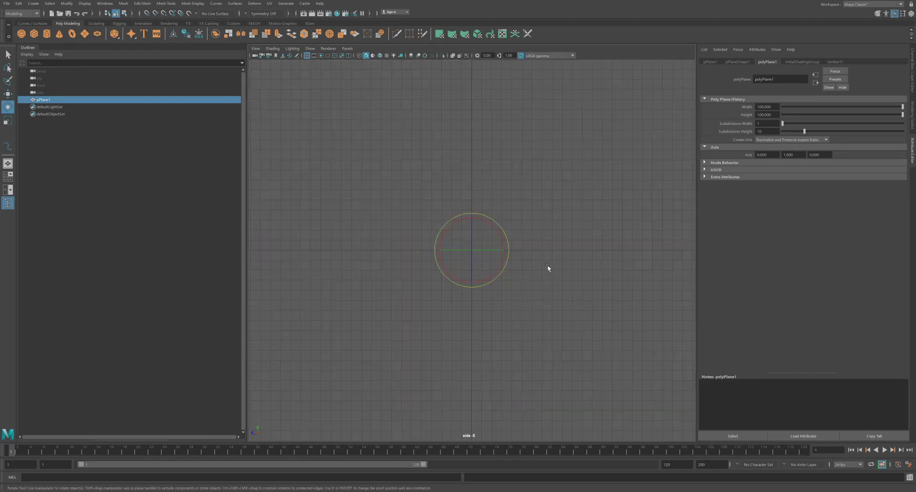
{"action": "mouse_move", "coordinate": [554, 261]}
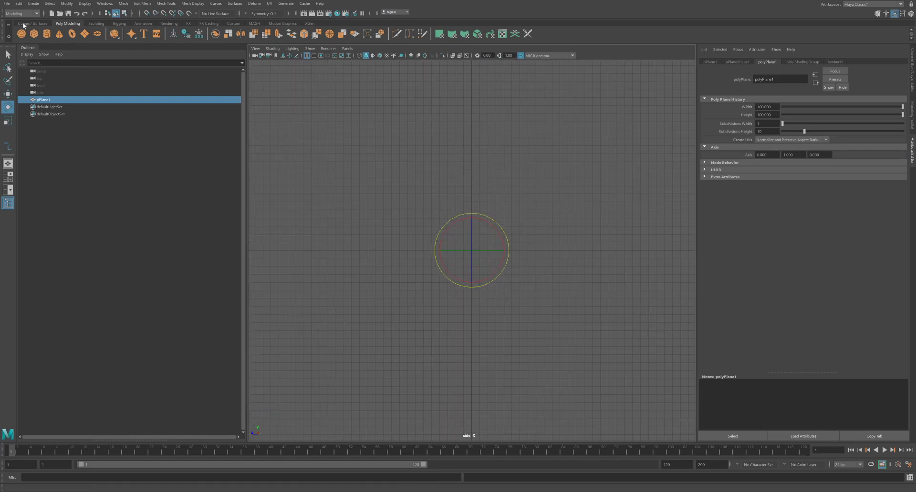
Draw EP curve curve1 with points zigzagging rightward from the plane's centre.
{"action": "left_click", "coordinate": [33, 24]}
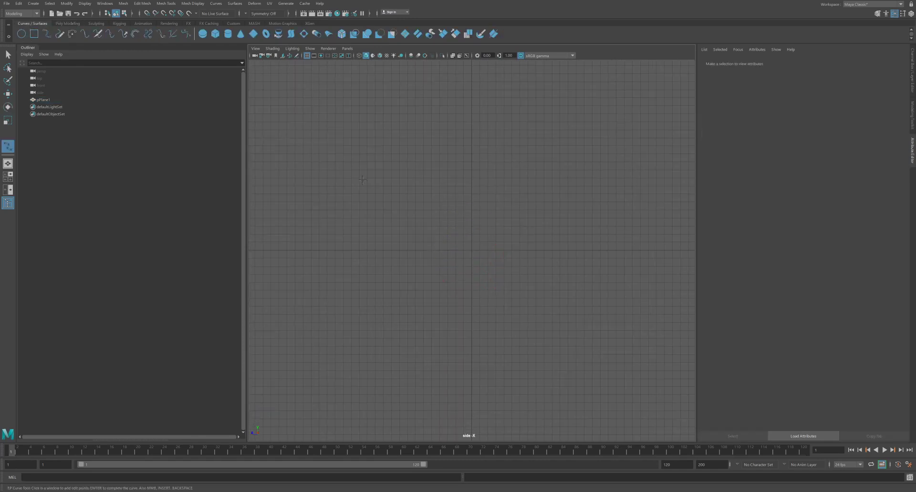
{"action": "mouse_move", "coordinate": [477, 244]}
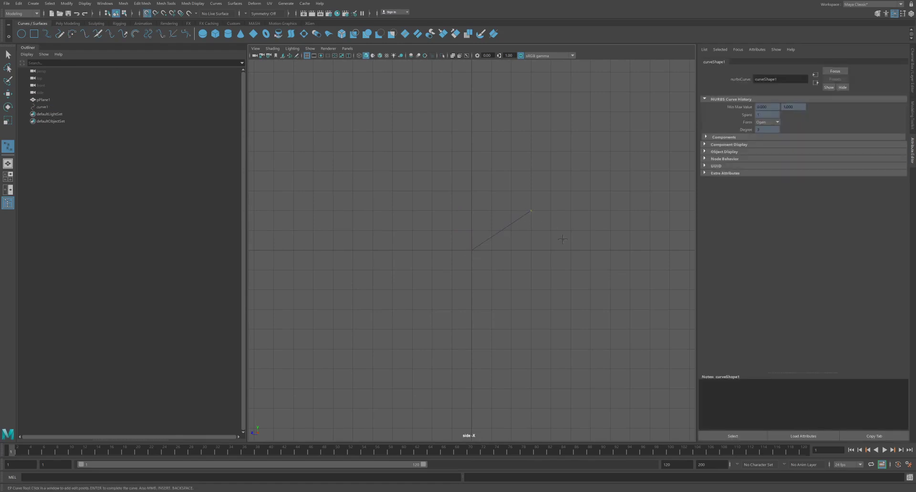
{"action": "left_click", "coordinate": [590, 250]}
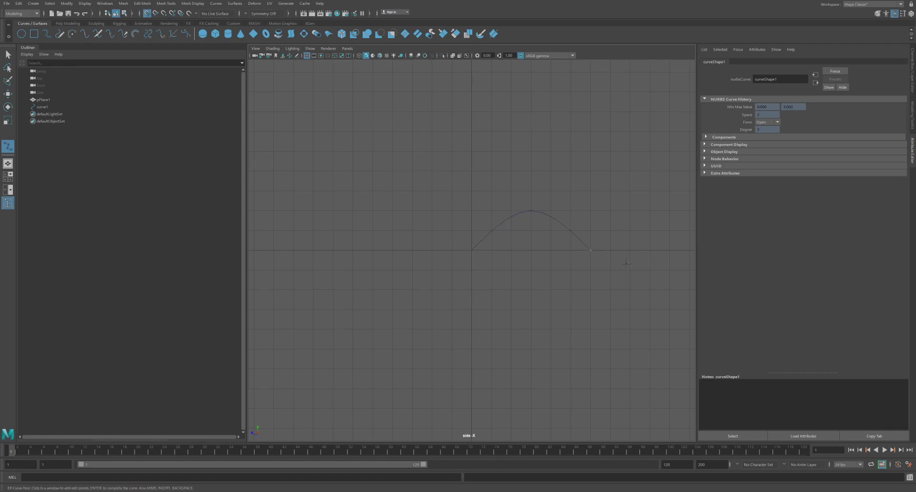
{"action": "left_click", "coordinate": [630, 269]}
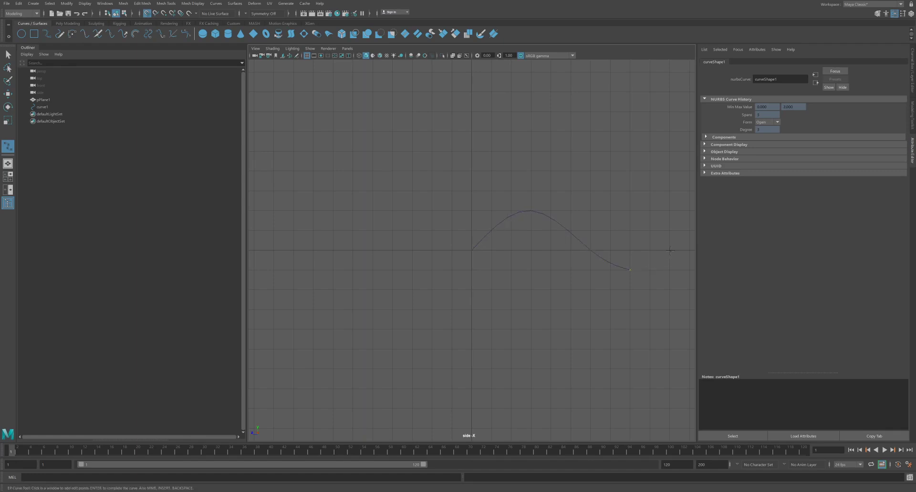
{"action": "left_click", "coordinate": [671, 251]}
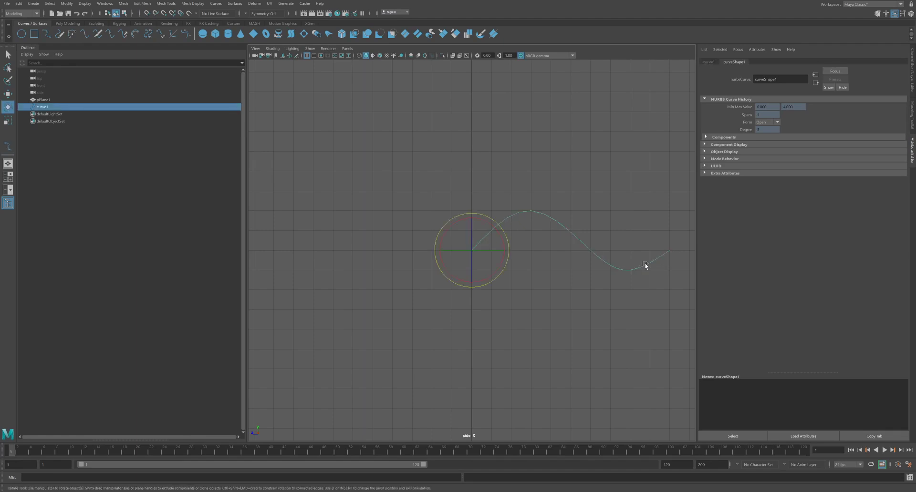
{"action": "mouse_move", "coordinate": [550, 243]}
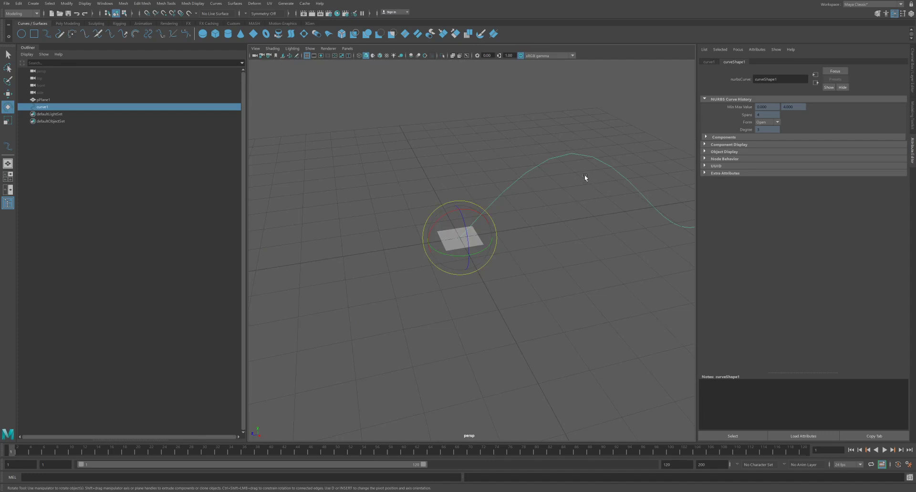
Select pPlane1 and raise its height subdivisions from 10 to 25.
{"action": "left_click_drag", "start_coordinate": [584, 178], "coordinate": [488, 211]}
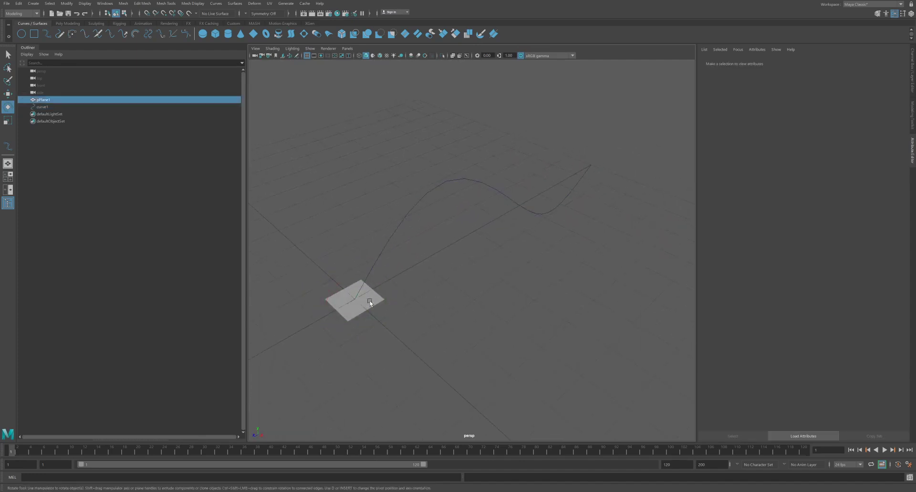
{"action": "left_click", "coordinate": [353, 301]}
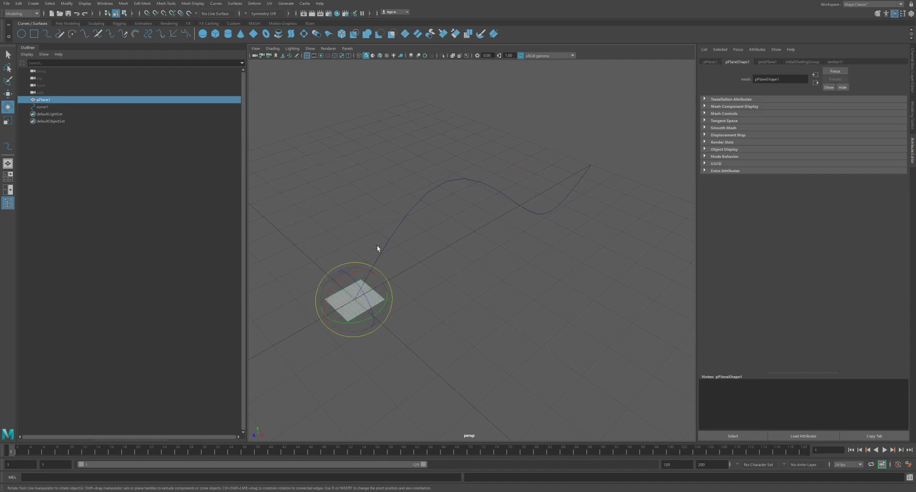
{"action": "mouse_move", "coordinate": [586, 177]}
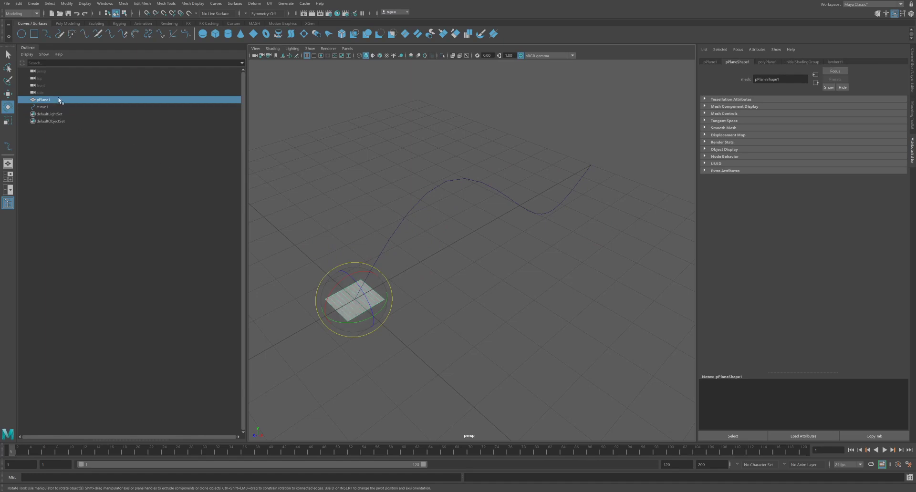
{"action": "mouse_move", "coordinate": [354, 278]}
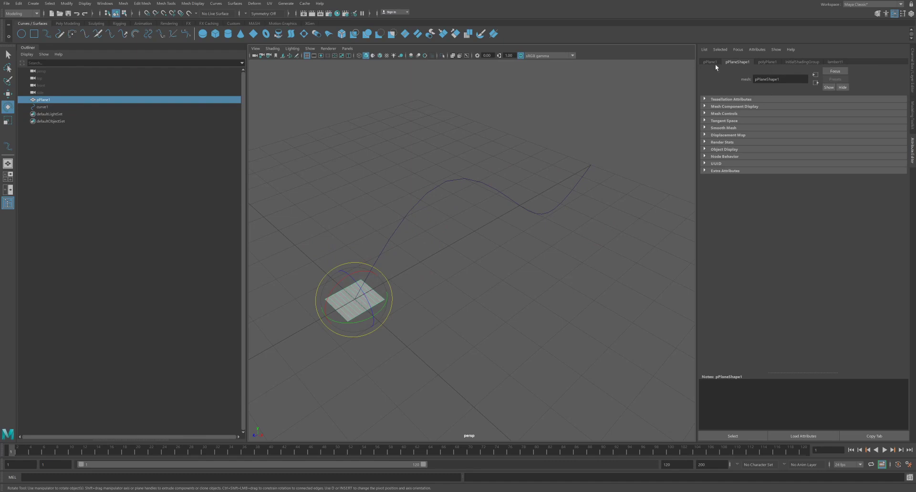
{"action": "mouse_move", "coordinate": [766, 65]}
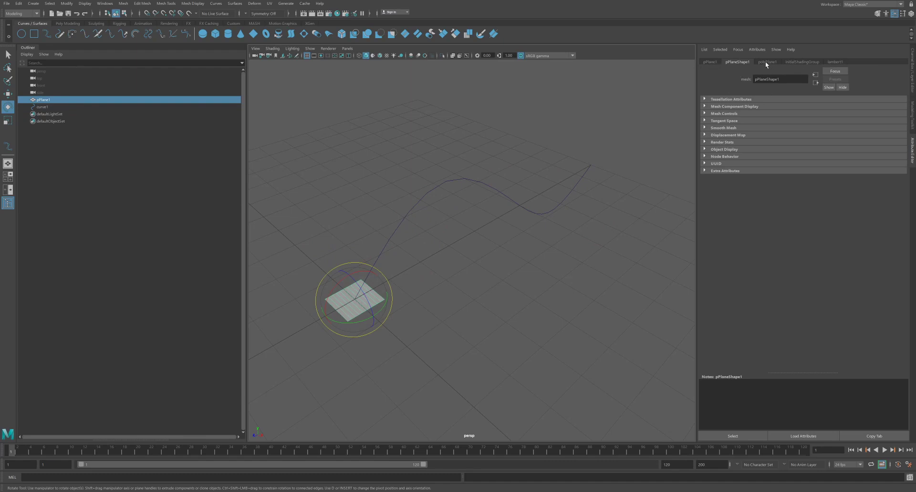
{"action": "left_click", "coordinate": [767, 62]}
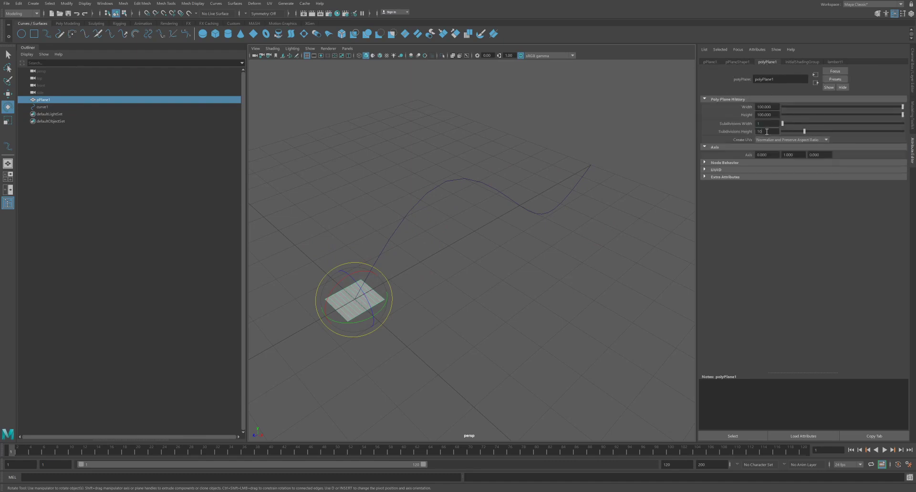
{"action": "triple_click", "coordinate": [763, 131]}
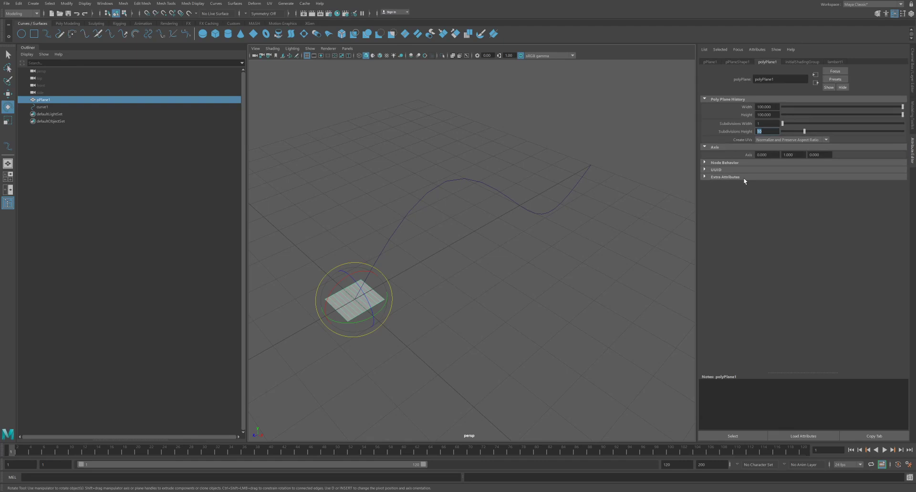
{"action": "type", "text": "25"}
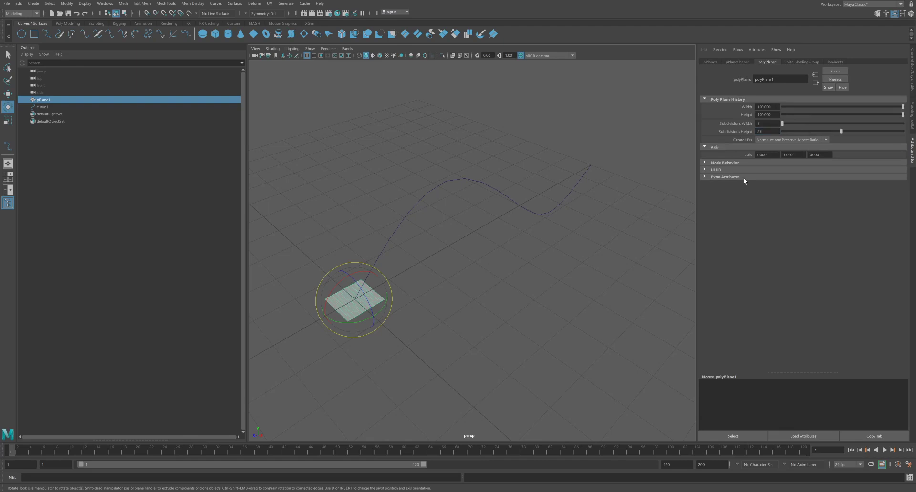
{"action": "mouse_move", "coordinate": [490, 207]}
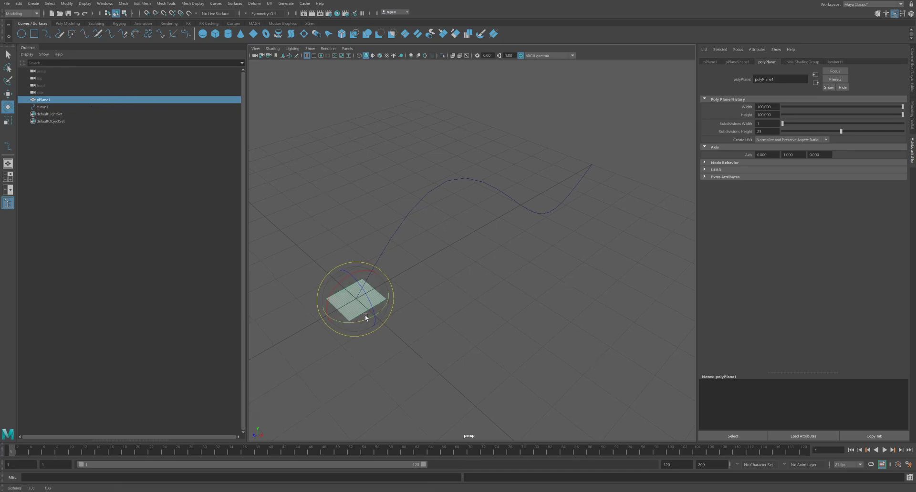
Rotate the duplicated plane so it crosses pPlane1 at a different angle.
{"action": "left_click_drag", "start_coordinate": [365, 319], "coordinate": [418, 273]}
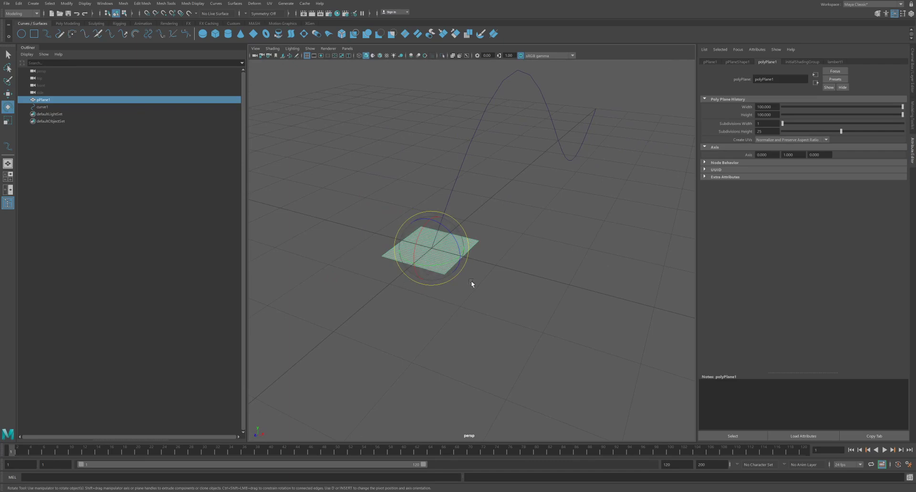
{"action": "mouse_move", "coordinate": [129, 154]}
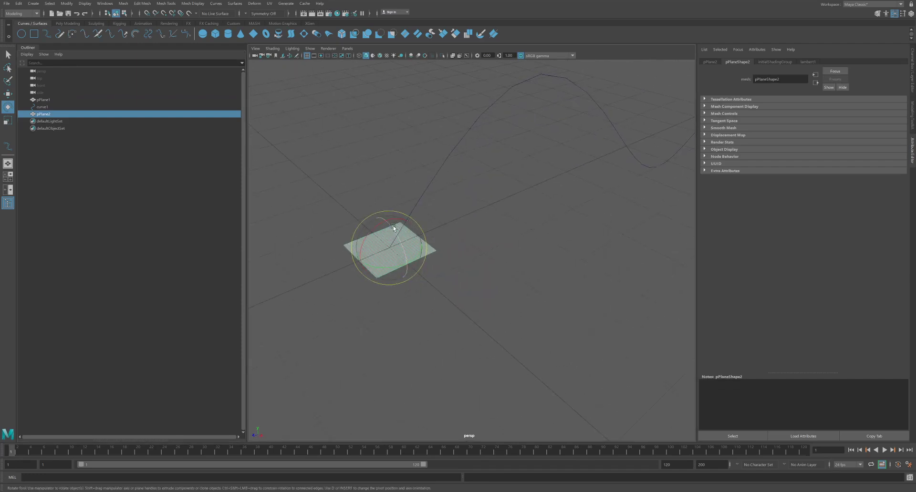
{"action": "left_click_drag", "start_coordinate": [396, 226], "coordinate": [406, 247]}
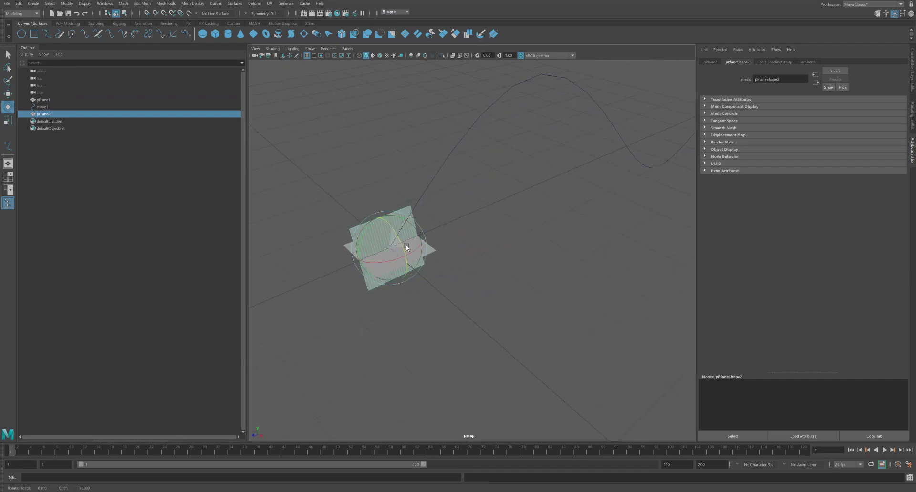
{"action": "left_click_drag", "start_coordinate": [406, 247], "coordinate": [400, 238]}
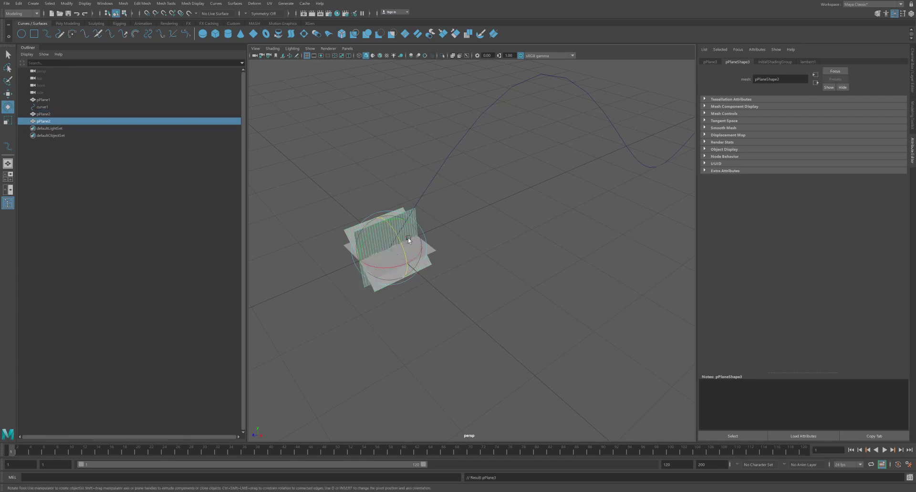
{"action": "mouse_move", "coordinate": [429, 263]}
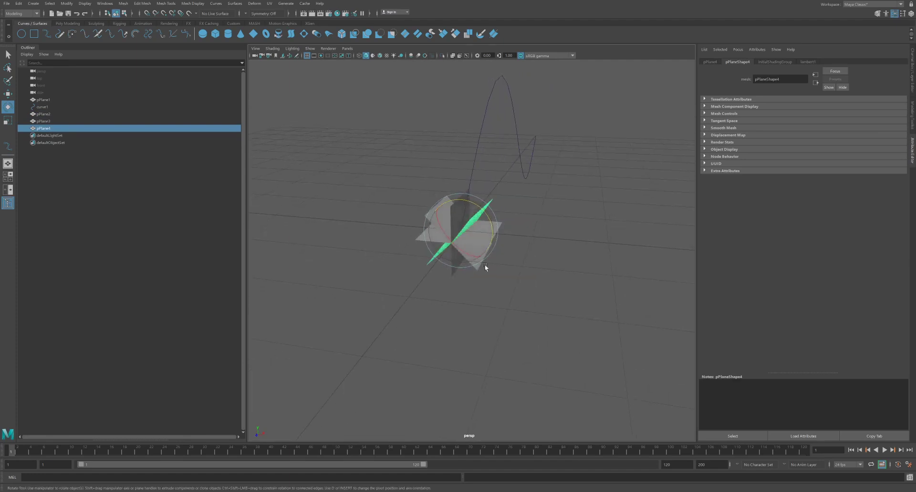
Select pPlane1 through pPlane4 in the Outliner and combine them into pPlane5.
{"action": "left_click", "coordinate": [43, 114]}
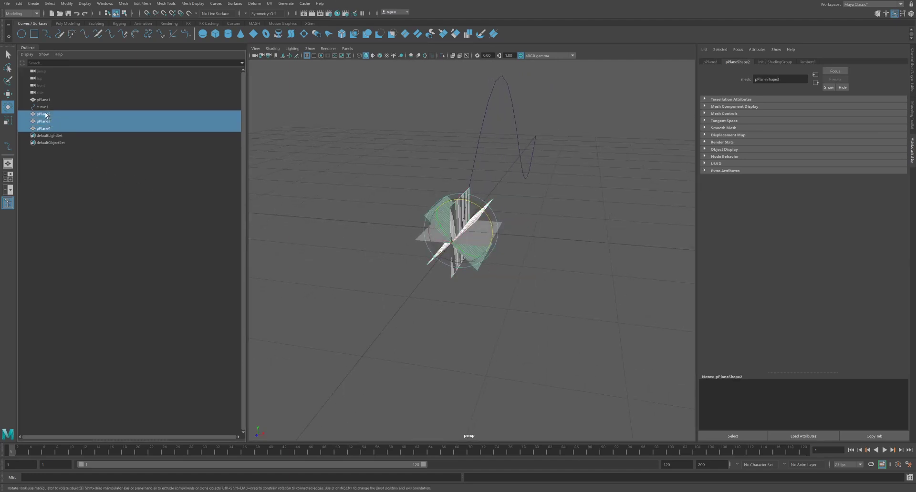
{"action": "left_click", "coordinate": [43, 99]}
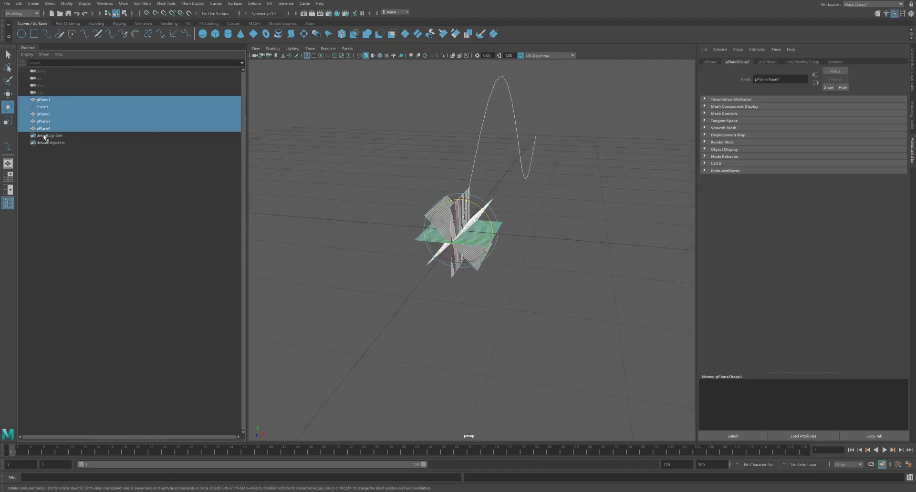
{"action": "left_click", "coordinate": [42, 114]}
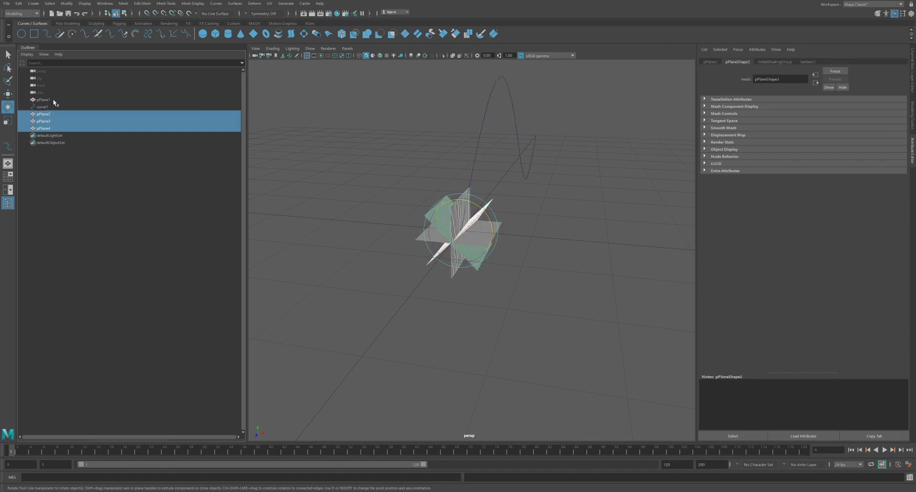
{"action": "left_click", "coordinate": [43, 99]}
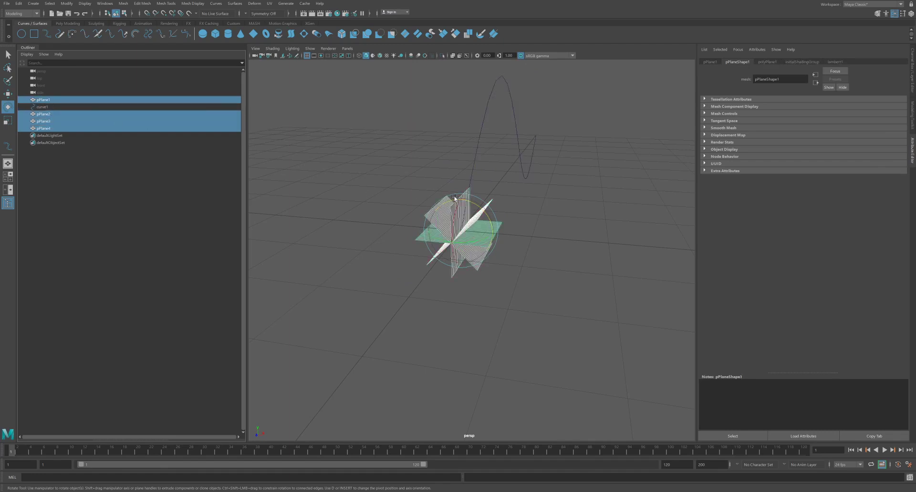
{"action": "left_click_drag", "start_coordinate": [468, 234], "coordinate": [380, 210]}
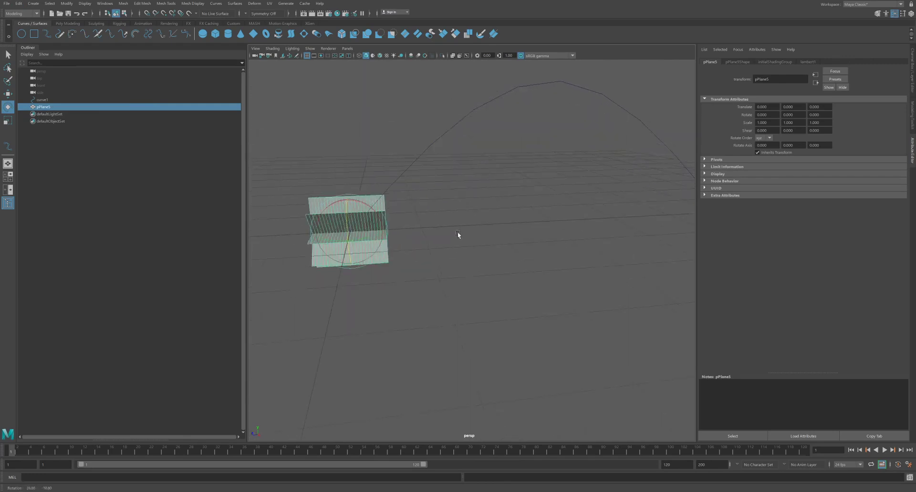
Rotate pPlane5's twist1Handle to -90 degrees on X.
{"action": "left_click_drag", "start_coordinate": [458, 235], "coordinate": [466, 243]}
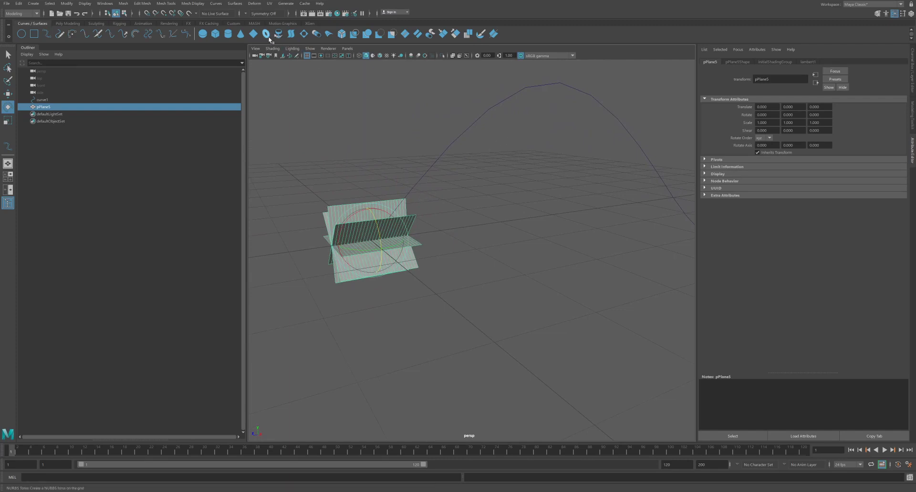
{"action": "mouse_move", "coordinate": [237, 12]}
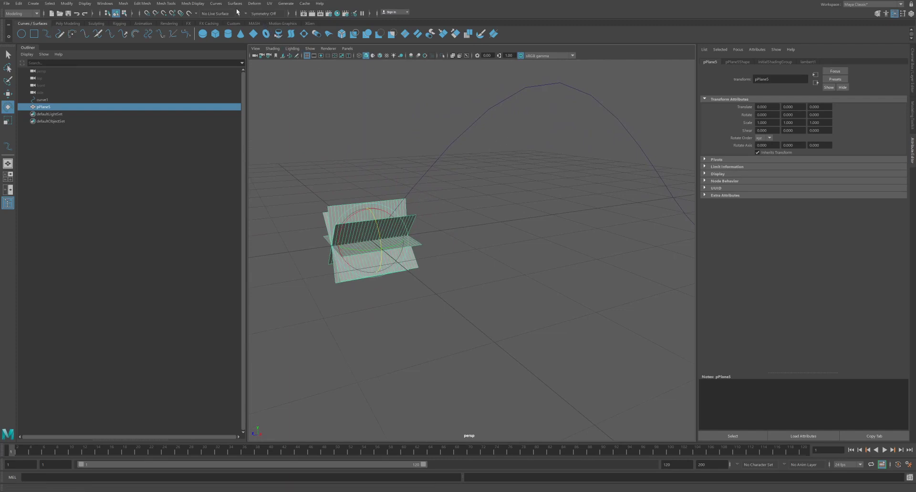
{"action": "mouse_move", "coordinate": [255, 4]}
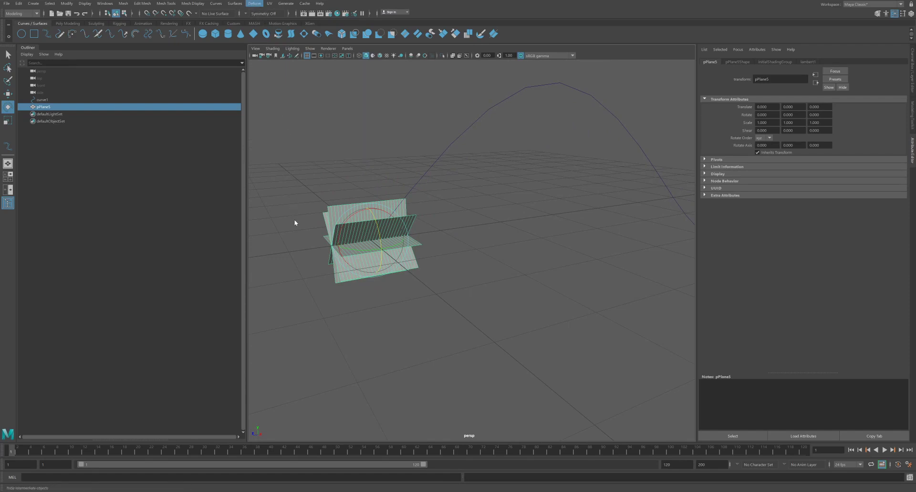
{"action": "mouse_move", "coordinate": [287, 105]}
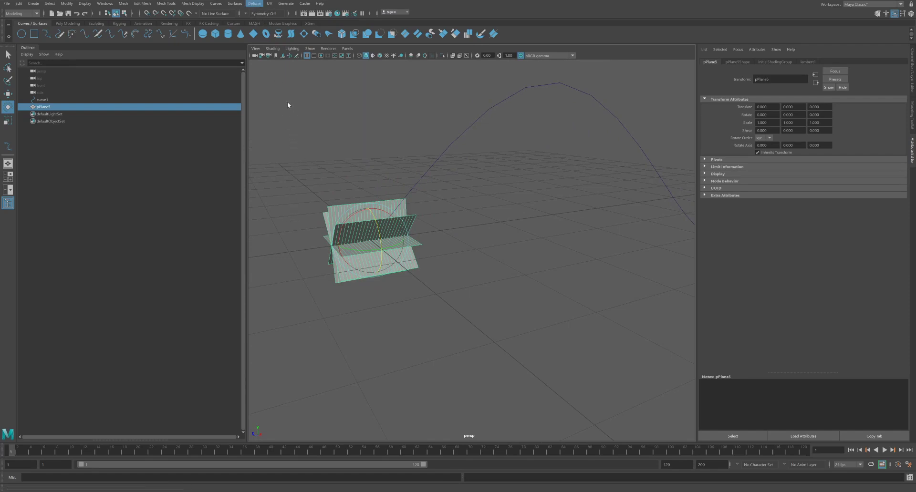
{"action": "mouse_move", "coordinate": [351, 137]}
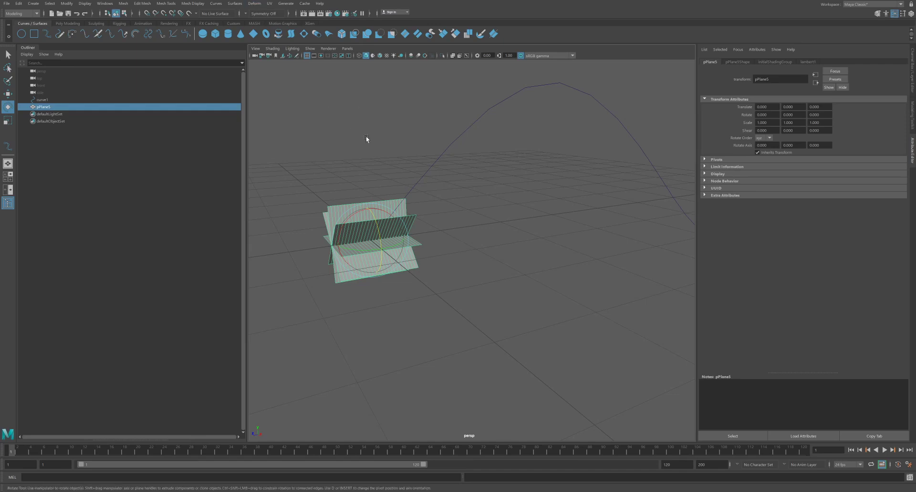
{"action": "mouse_move", "coordinate": [196, 135]}
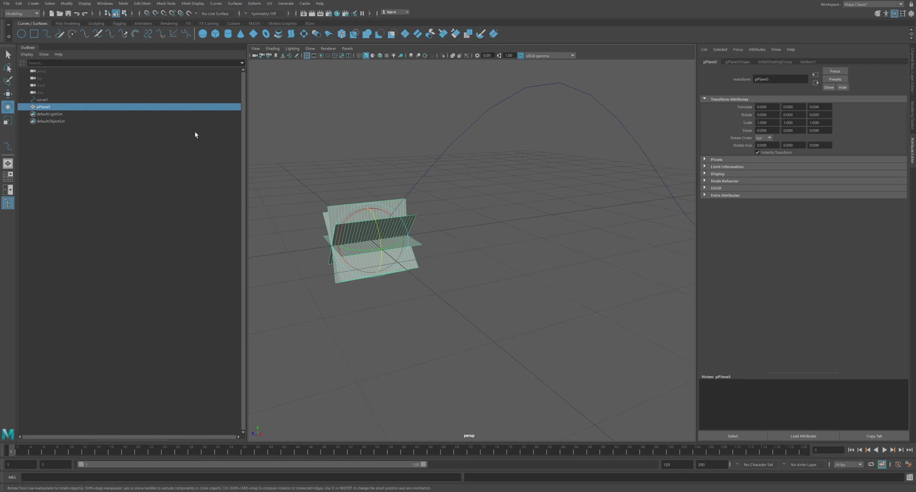
{"action": "mouse_move", "coordinate": [181, 178]}
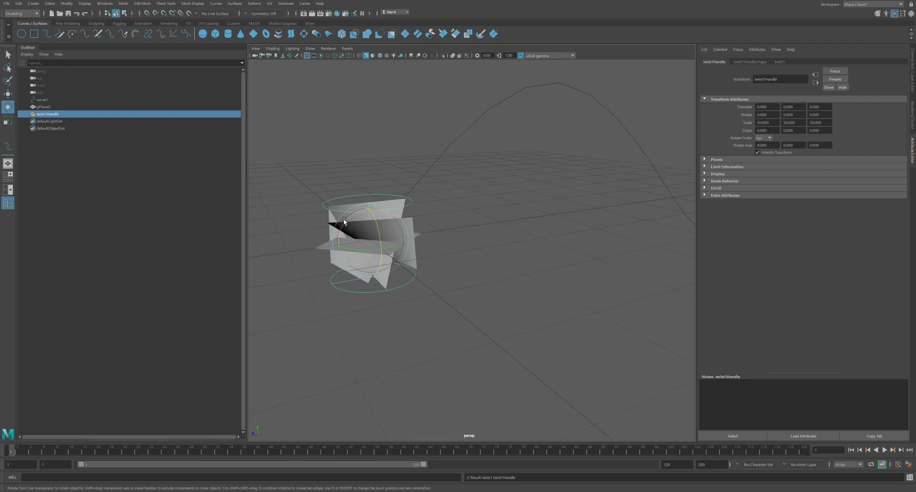
{"action": "mouse_move", "coordinate": [346, 224]}
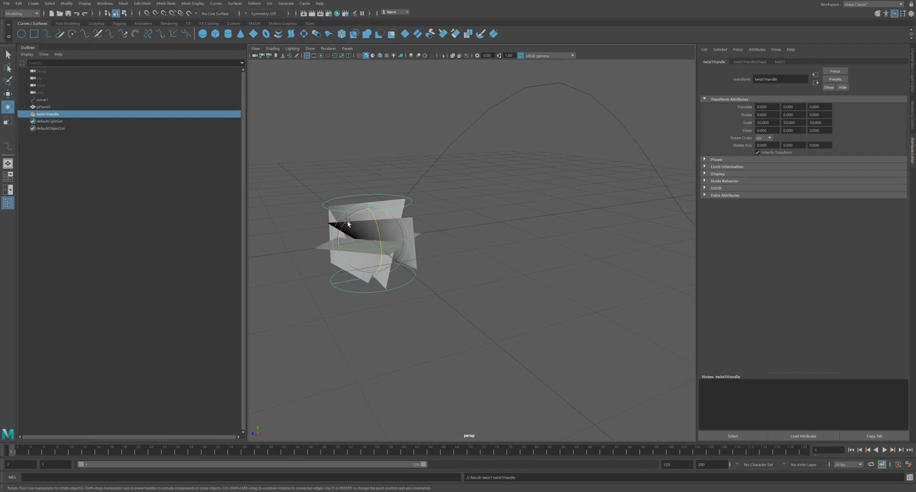
{"action": "left_click_drag", "start_coordinate": [348, 224], "coordinate": [380, 215]}
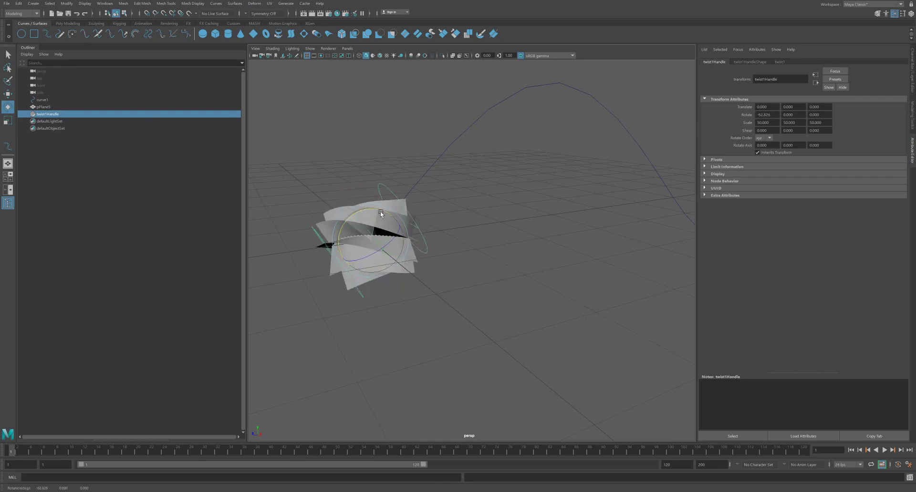
{"action": "left_click_drag", "start_coordinate": [380, 213], "coordinate": [368, 211]}
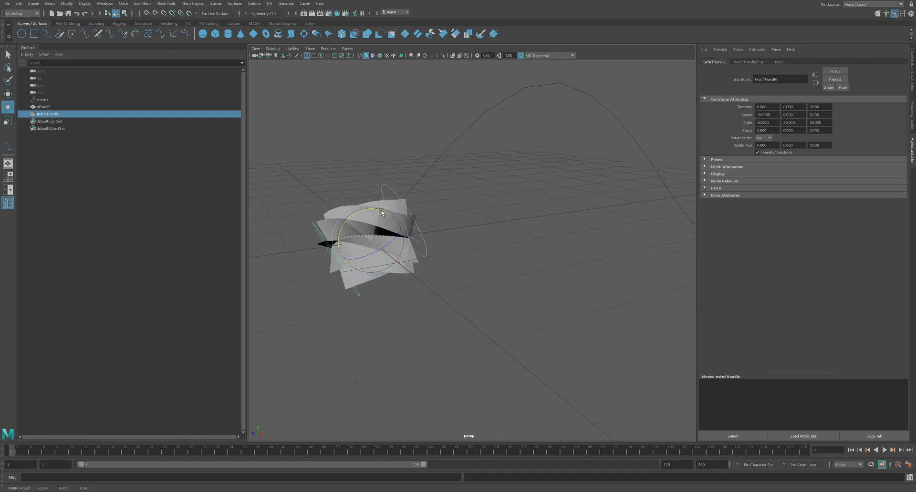
{"action": "left_click_drag", "start_coordinate": [380, 211], "coordinate": [345, 220]}
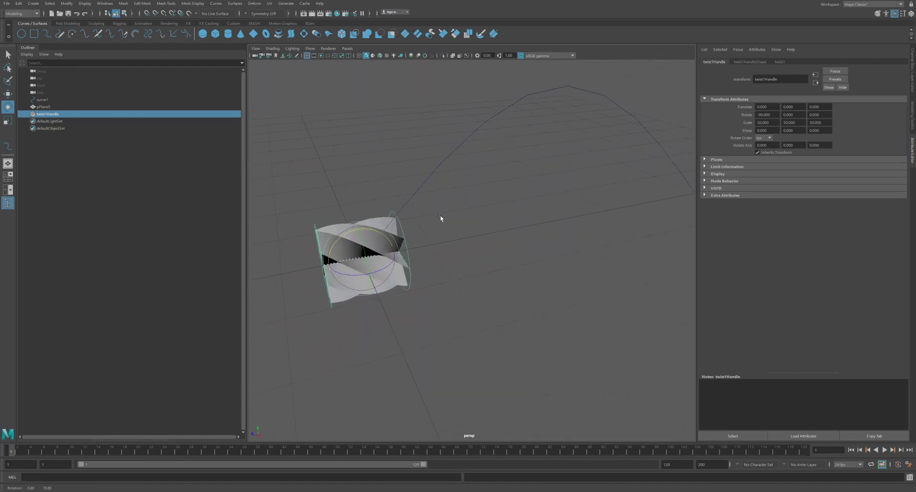
{"action": "mouse_move", "coordinate": [229, 198]}
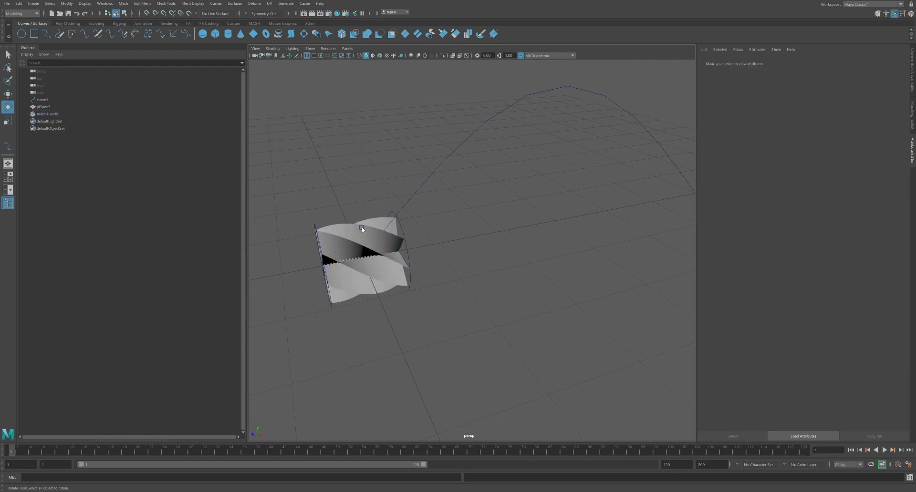
Curve-warp pPlane5 along curve1 and orbit to inspect the wavy ribbon.
{"action": "left_click", "coordinate": [361, 257]}
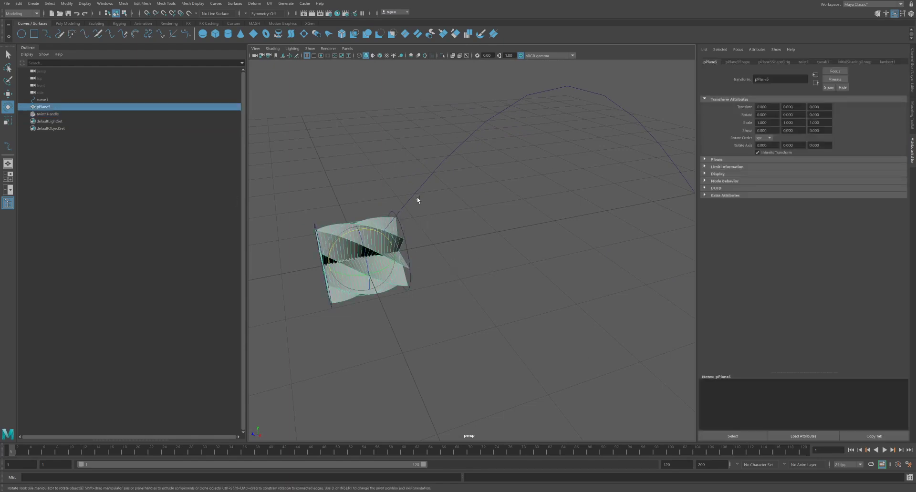
{"action": "left_click", "coordinate": [42, 99]}
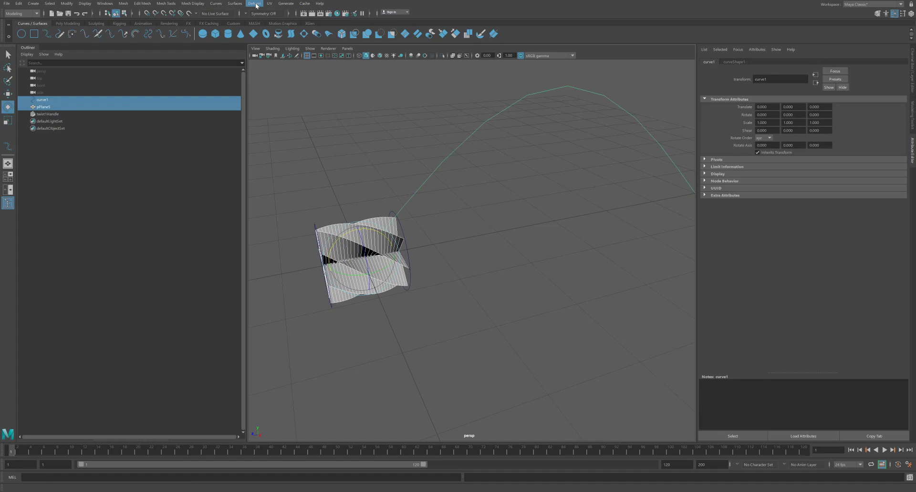
{"action": "left_click", "coordinate": [253, 3]}
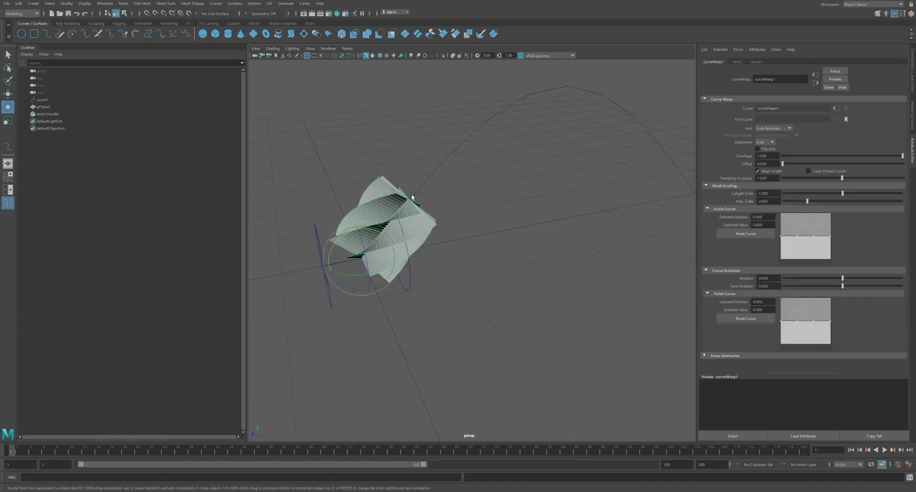
{"action": "left_click_drag", "start_coordinate": [412, 198], "coordinate": [479, 212]}
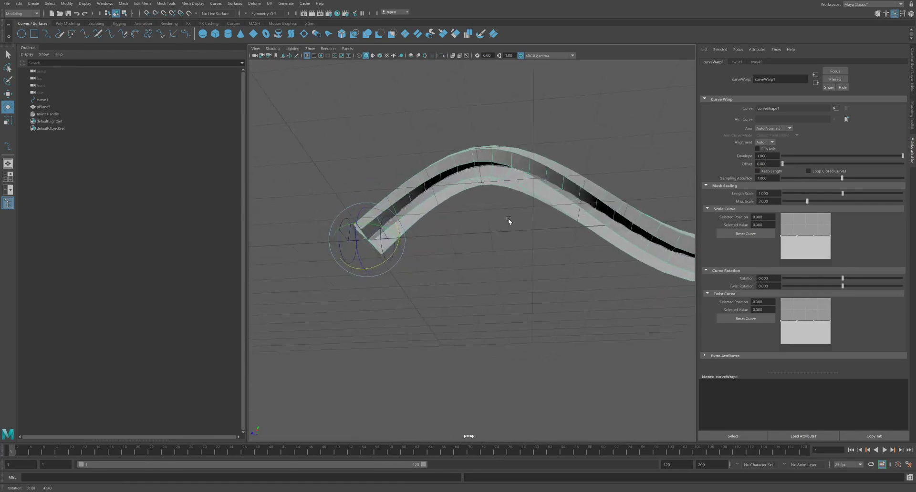
{"action": "left_click_drag", "start_coordinate": [508, 222], "coordinate": [565, 259]}
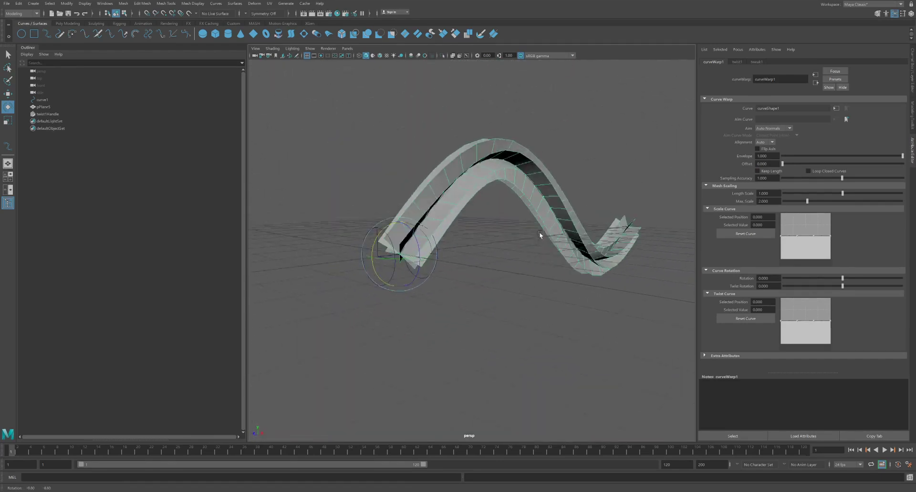
{"action": "left_click_drag", "start_coordinate": [538, 234], "coordinate": [520, 234]}
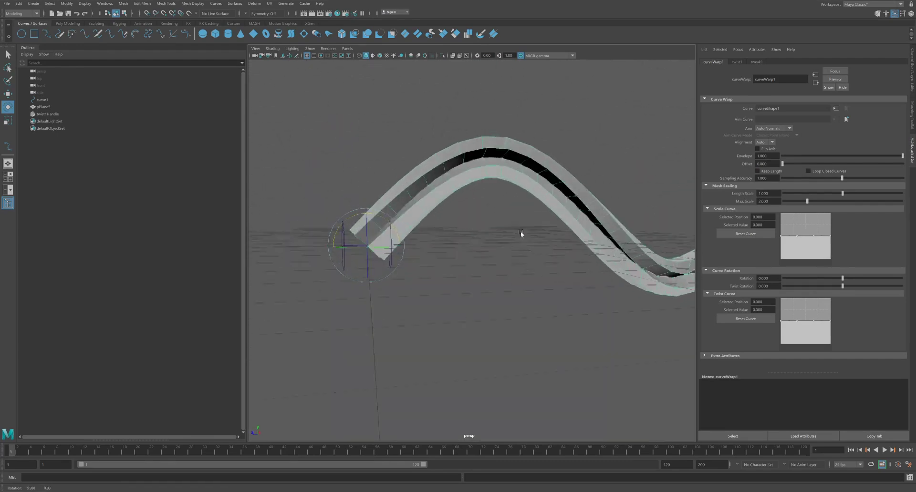
{"action": "left_click_drag", "start_coordinate": [521, 234], "coordinate": [540, 255]}
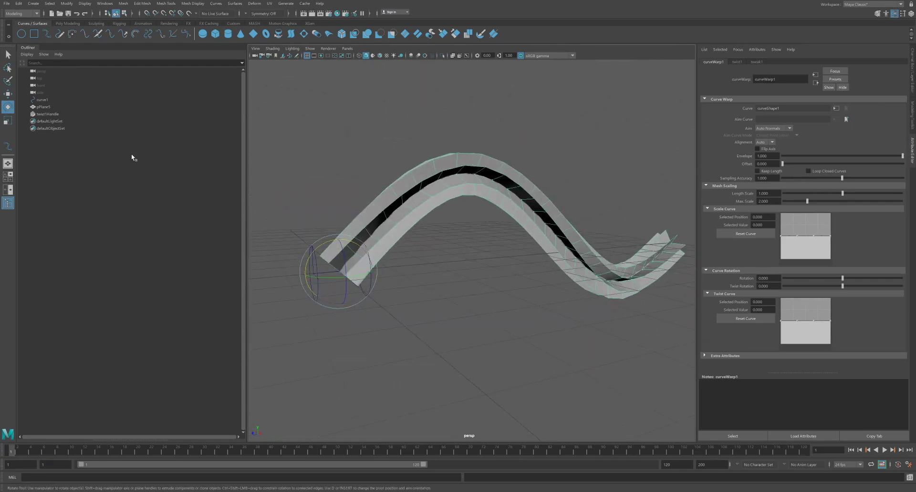
Select the warped mesh and check the curveWarp1 deformer settings.
{"action": "left_click", "coordinate": [44, 107]}
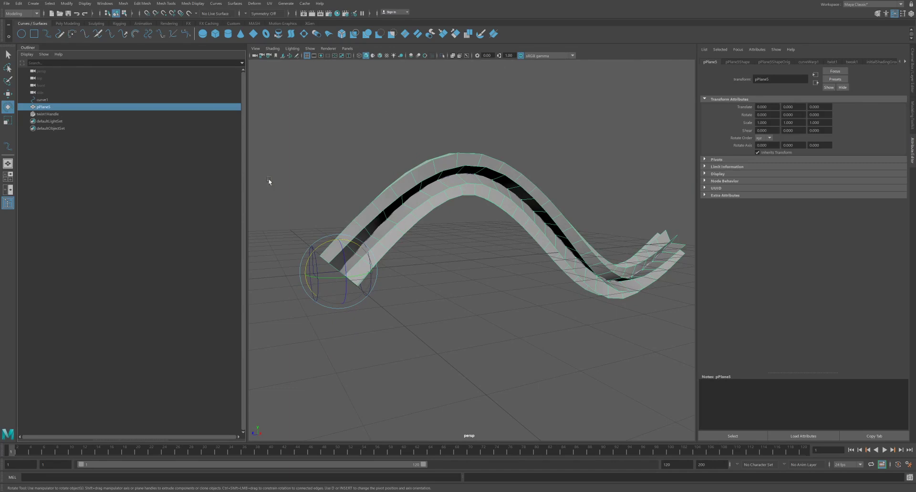
{"action": "mouse_move", "coordinate": [19, 3]}
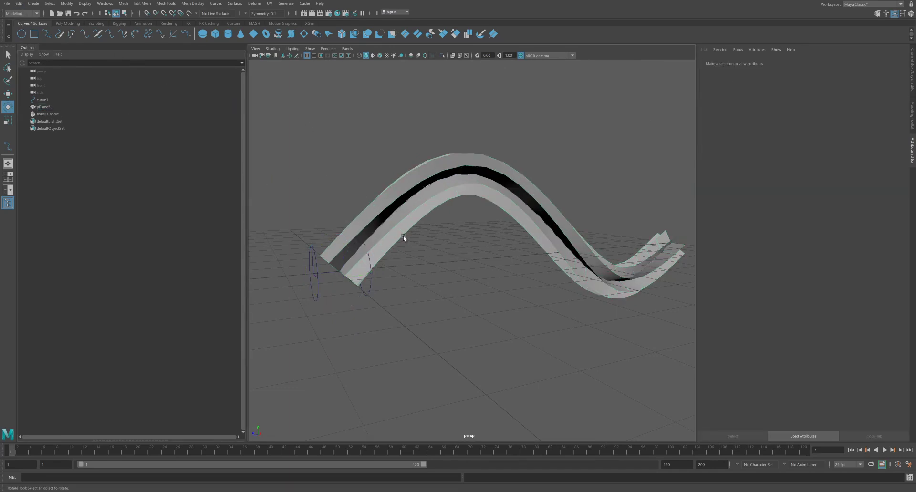
{"action": "left_click", "coordinate": [43, 107]}
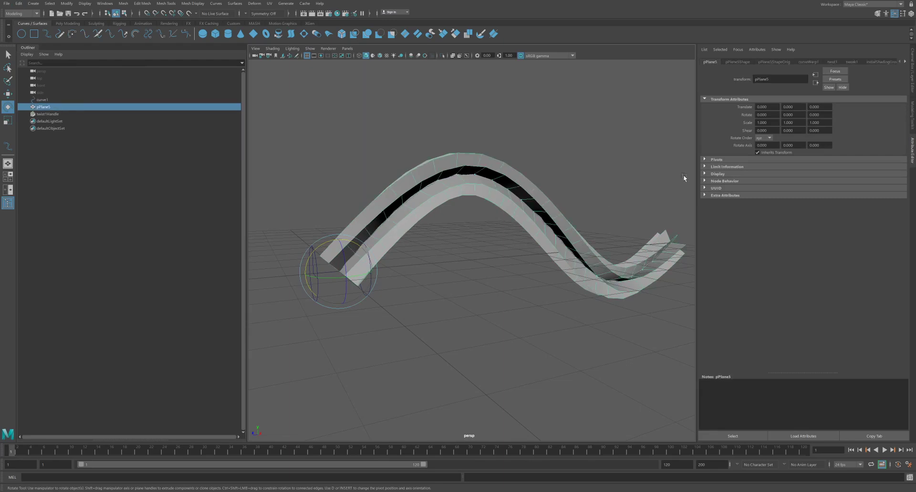
{"action": "mouse_move", "coordinate": [811, 67]}
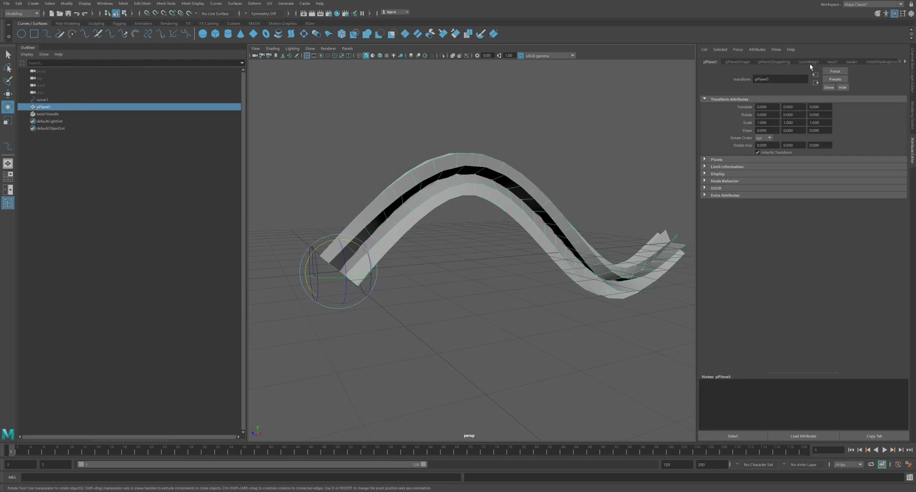
{"action": "left_click", "coordinate": [808, 63]}
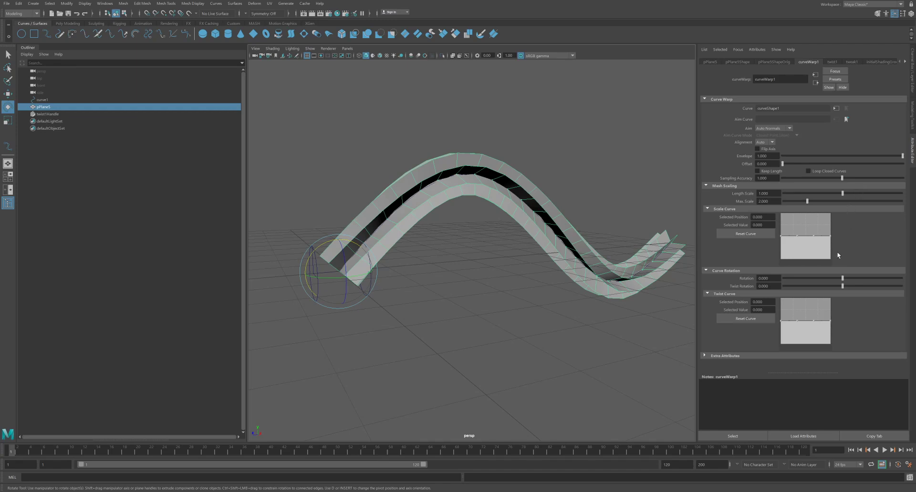
{"action": "mouse_move", "coordinate": [797, 242]}
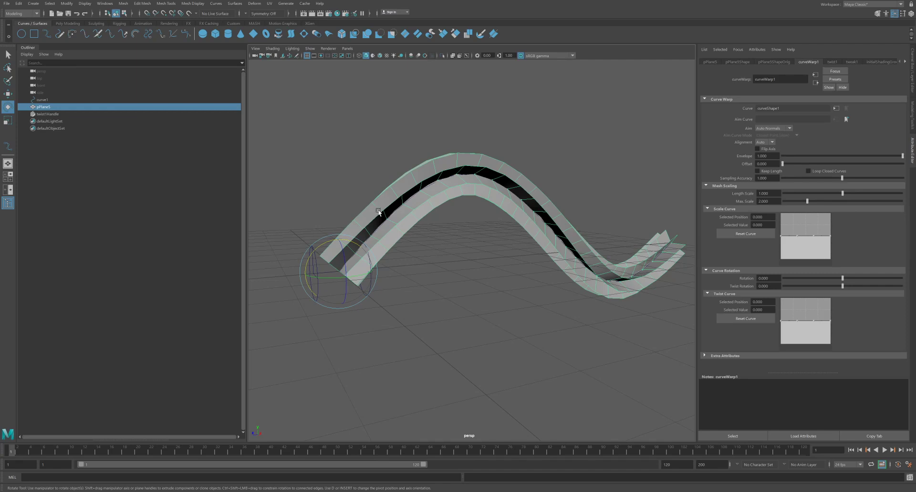
Select twist1Handle and set twist start/end angles to about 61° and -126°.
{"action": "left_click", "coordinate": [307, 261]}
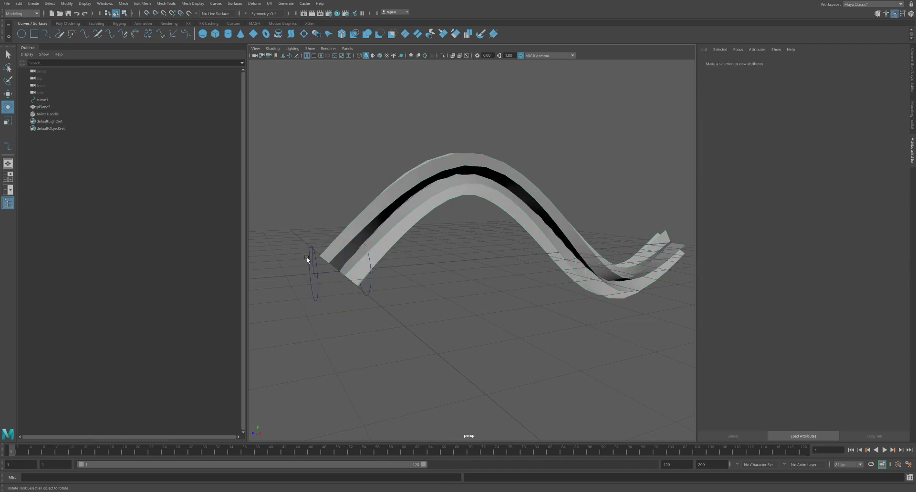
{"action": "left_click", "coordinate": [48, 114]}
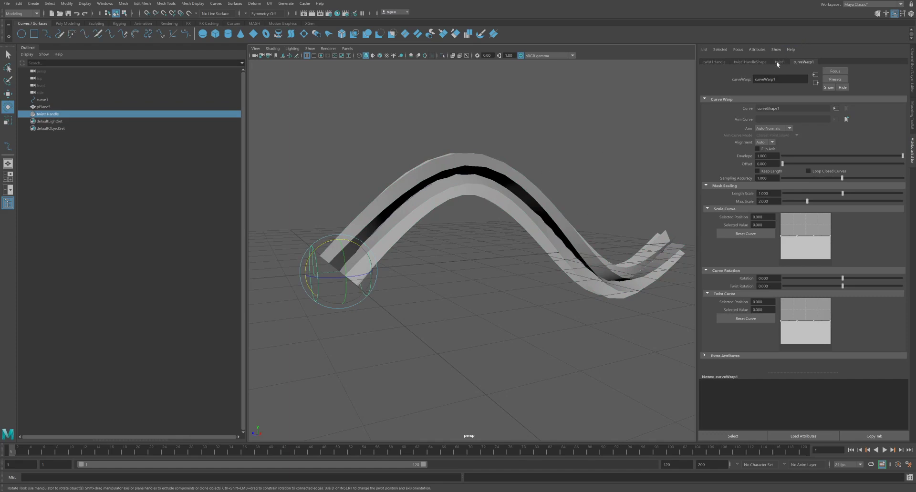
{"action": "left_click", "coordinate": [779, 62]}
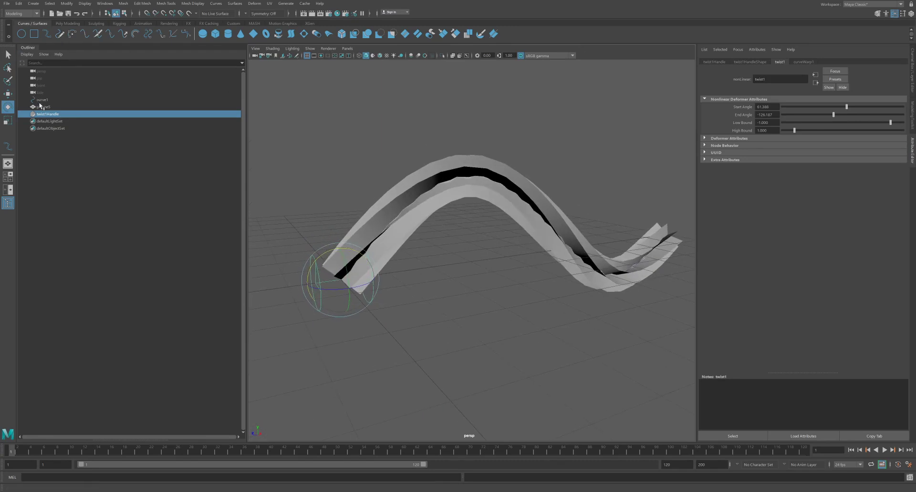
Delete the warped mesh's construction history and orbit to inspect the baked ribbon.
{"action": "left_click", "coordinate": [42, 107]}
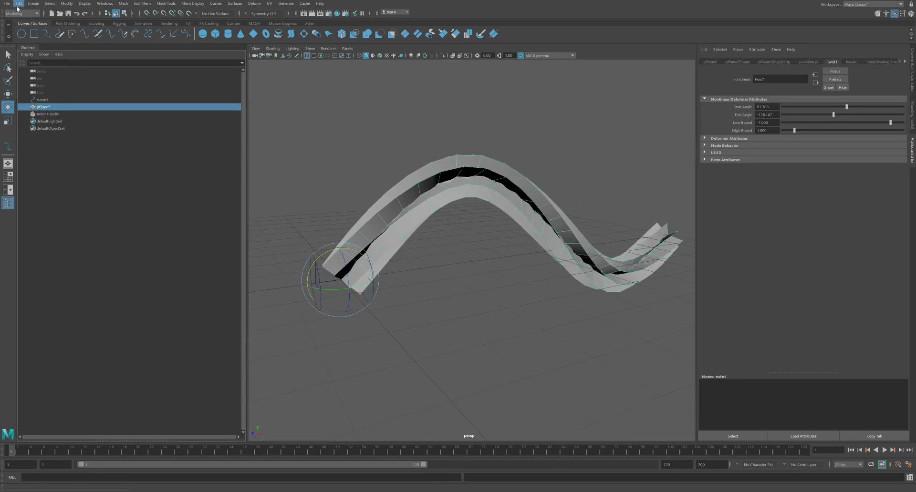
{"action": "left_click", "coordinate": [18, 3]}
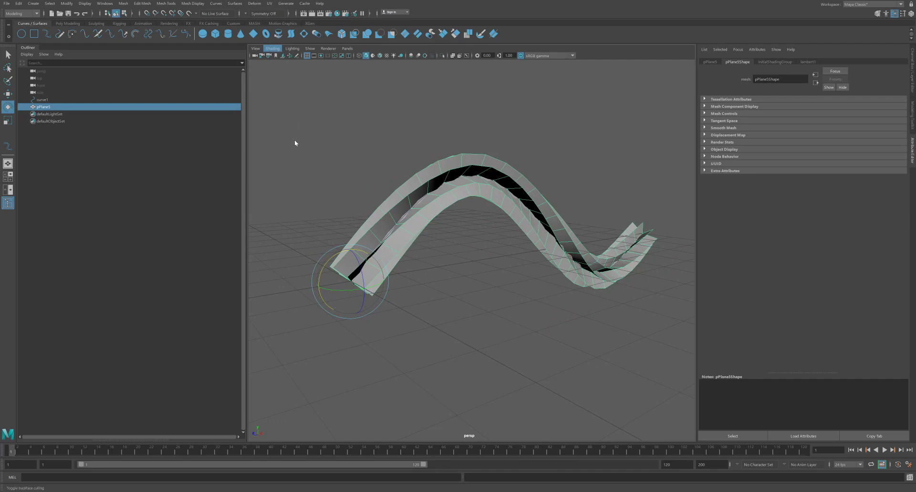
{"action": "left_click_drag", "start_coordinate": [409, 234], "coordinate": [521, 259]}
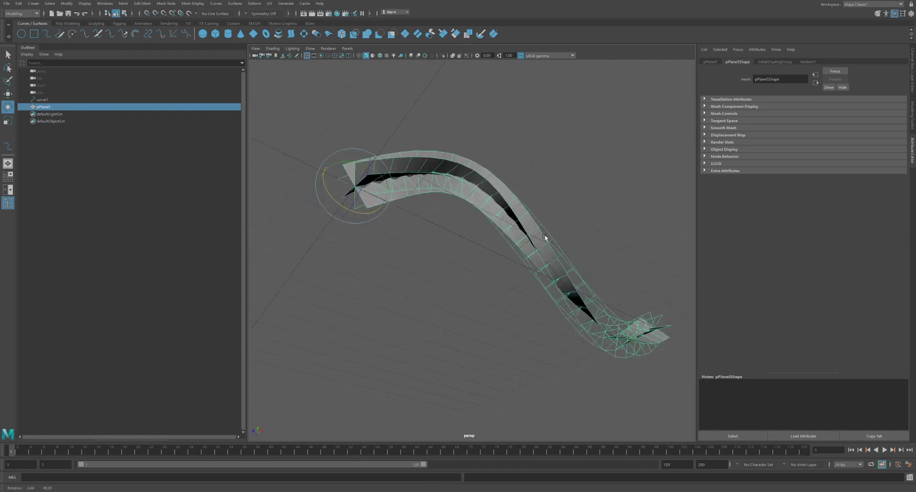
{"action": "left_click_drag", "start_coordinate": [544, 238], "coordinate": [542, 244]}
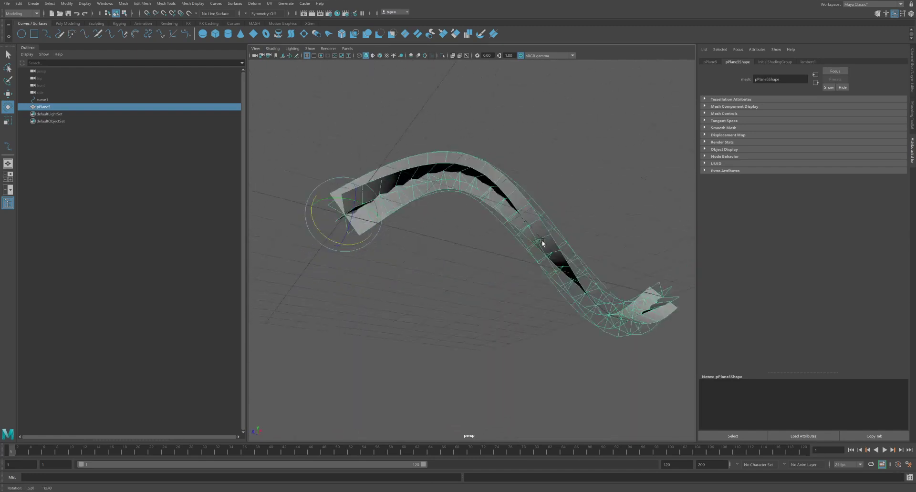
{"action": "left_click_drag", "start_coordinate": [542, 243], "coordinate": [508, 270]}
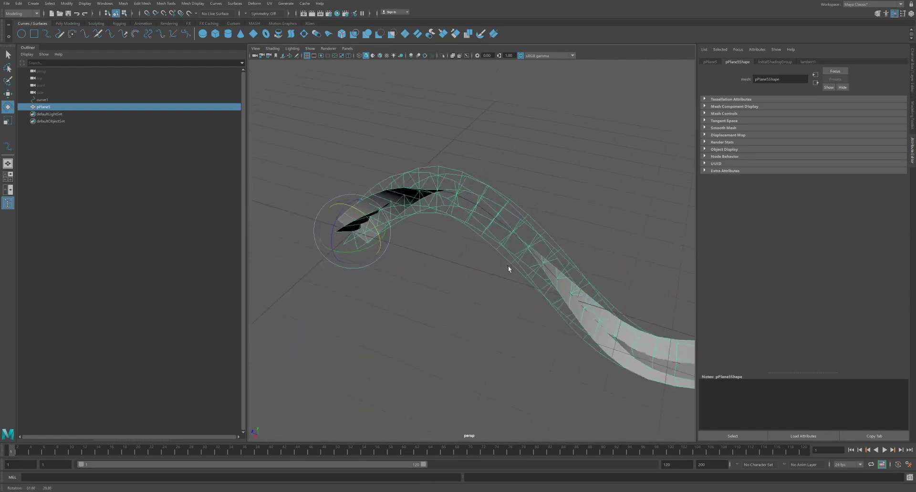
{"action": "left_click_drag", "start_coordinate": [509, 269], "coordinate": [565, 267]}
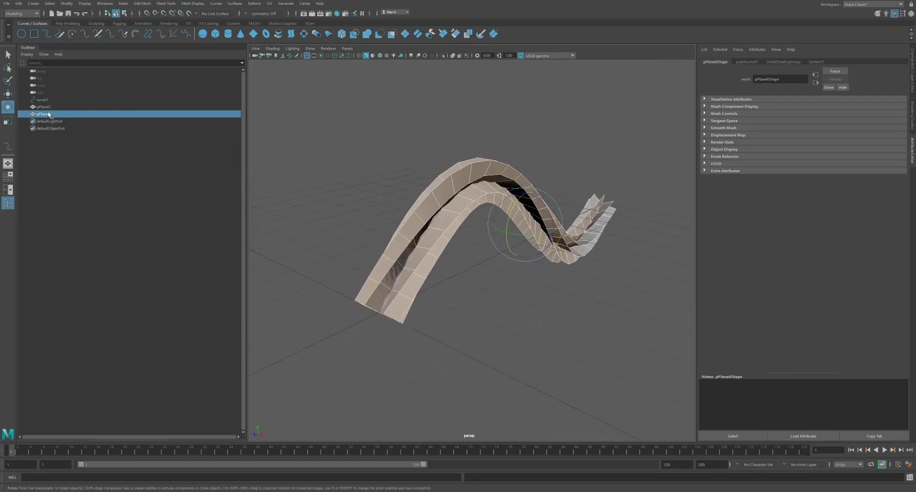
Combine both ribbon copies, delete history, and rename the mesh VFX.
{"action": "left_click", "coordinate": [42, 107]}
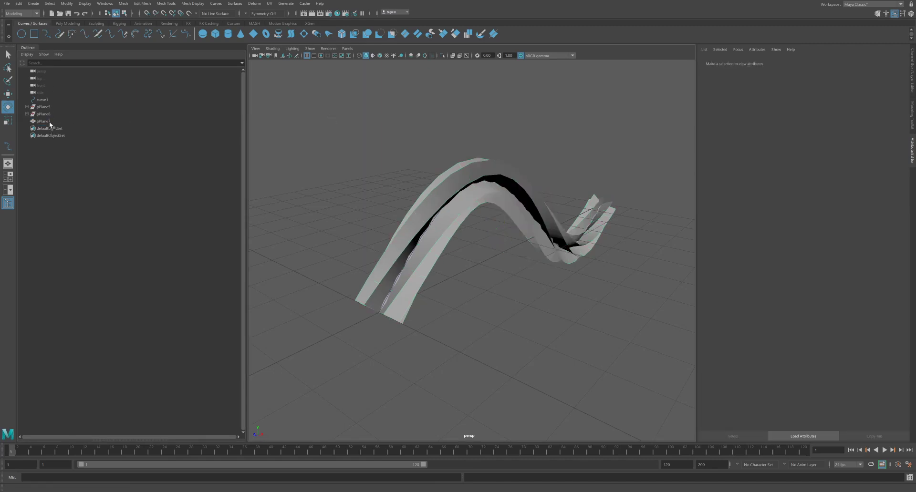
{"action": "left_click", "coordinate": [44, 121]}
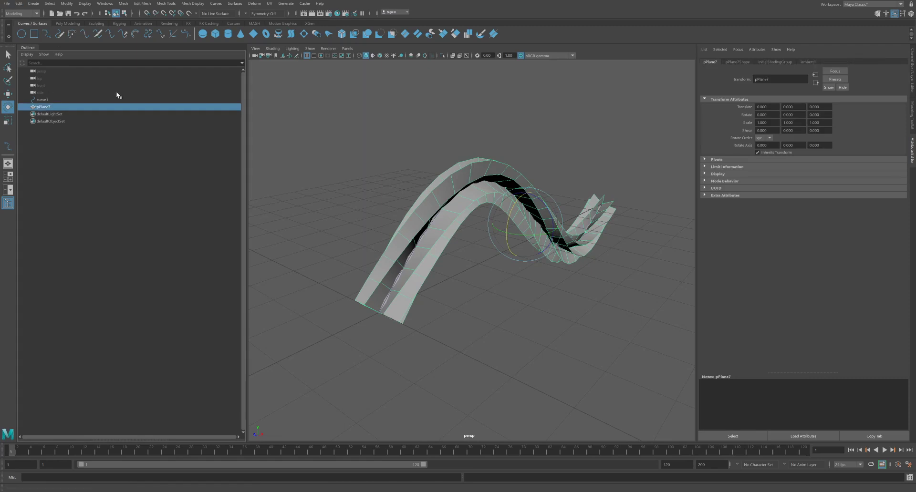
{"action": "double_click", "coordinate": [42, 106]}
{"action": "type", "text": "VFX"}
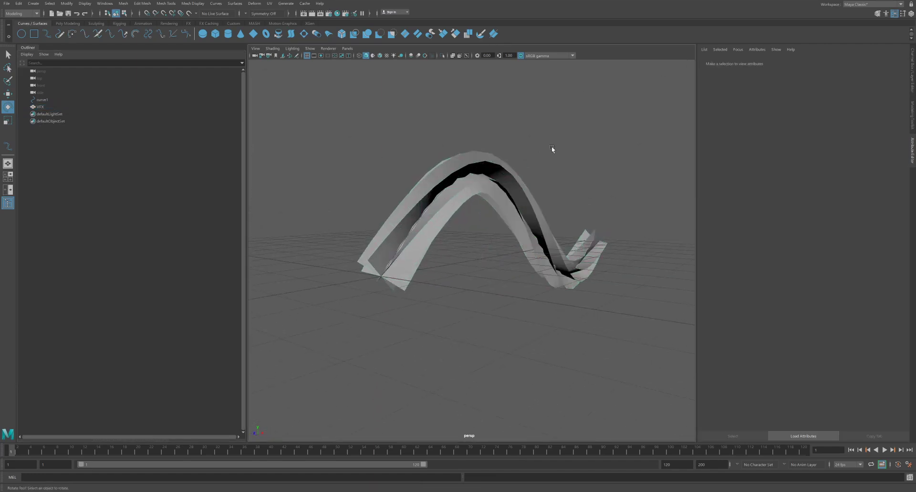
Rename the VFX mesh in the Outliner to 'VFX_worm_mesh'.
{"action": "left_click", "coordinate": [40, 106]}
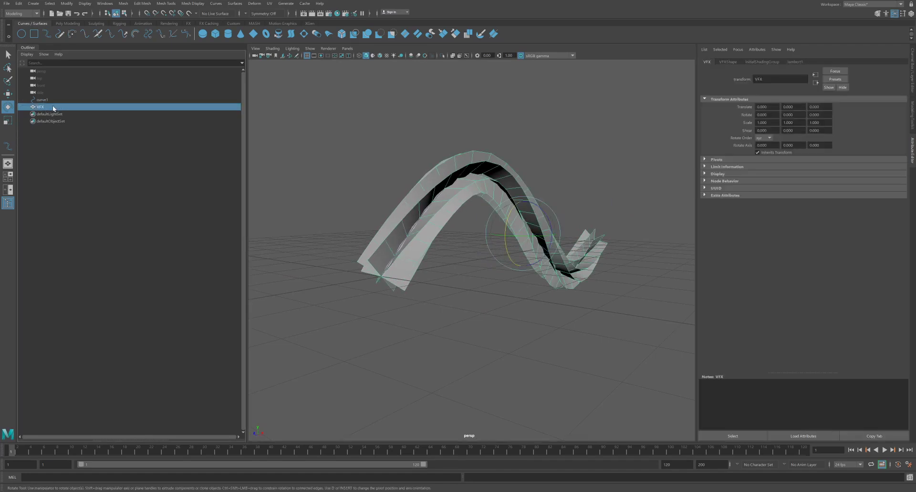
{"action": "double_click", "coordinate": [41, 107]}
{"action": "type", "text": "_"}
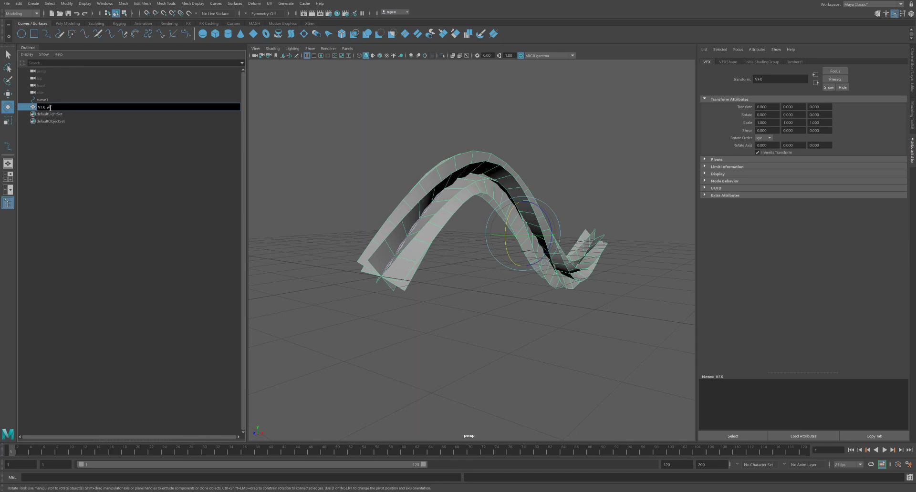
{"action": "type", "text": "worm_mesh"}
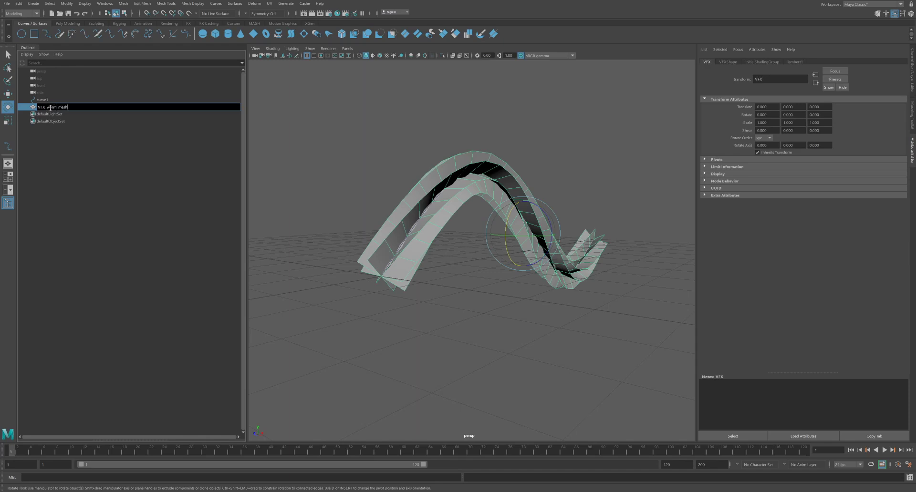
{"action": "key", "text": "Return"}
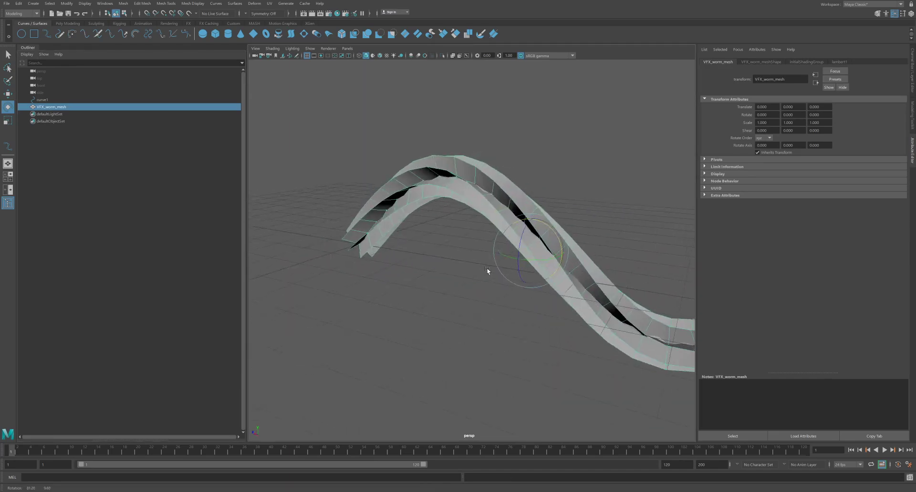
{"action": "left_click_drag", "start_coordinate": [488, 271], "coordinate": [500, 260]}
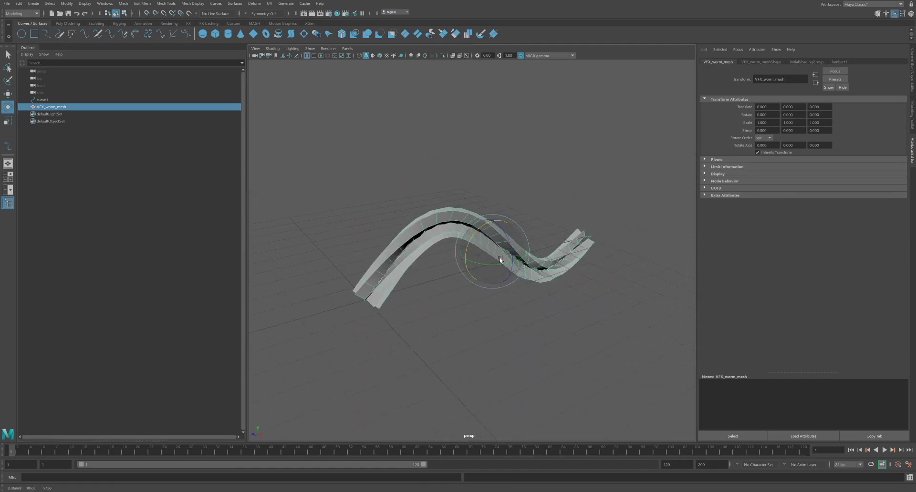
{"action": "left_click_drag", "start_coordinate": [499, 261], "coordinate": [526, 279]}
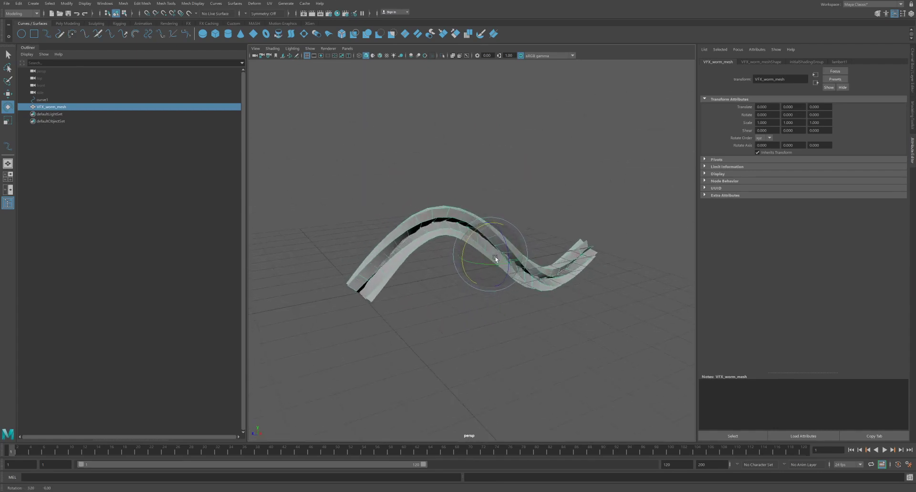
{"action": "left_click_drag", "start_coordinate": [495, 261], "coordinate": [486, 256]}
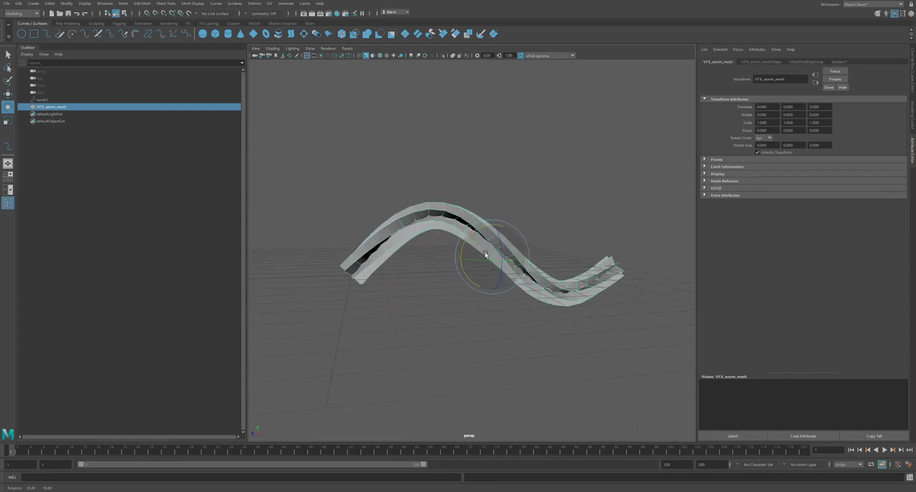
{"action": "left_click_drag", "start_coordinate": [485, 255], "coordinate": [423, 268]}
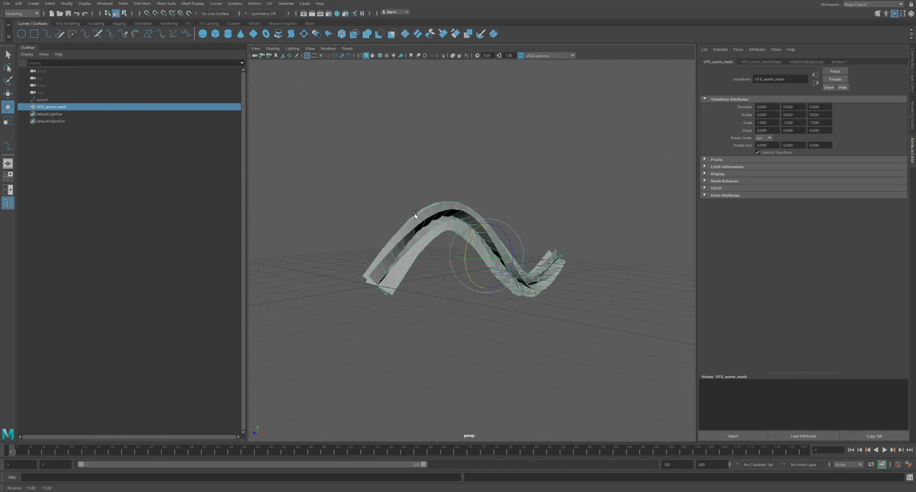
{"action": "scroll", "scroll_direction": "down", "scroll_amount": 3}
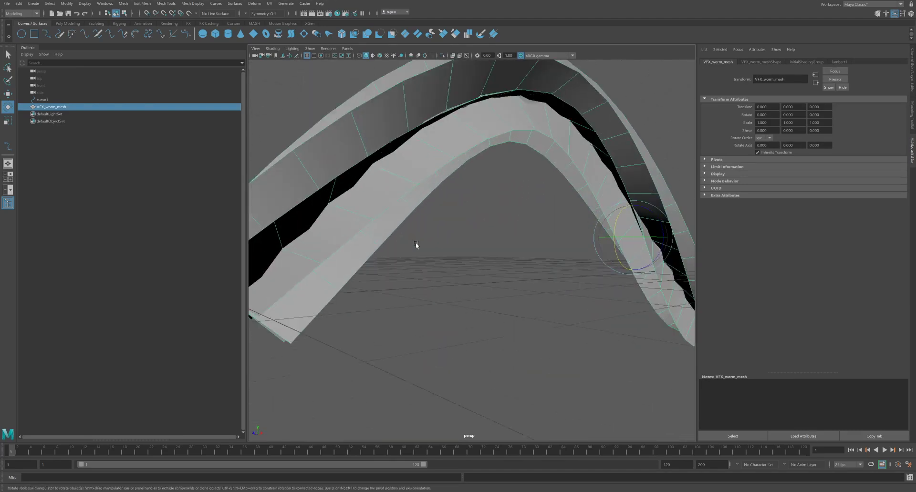
{"action": "left_click_drag", "start_coordinate": [415, 245], "coordinate": [351, 281]}
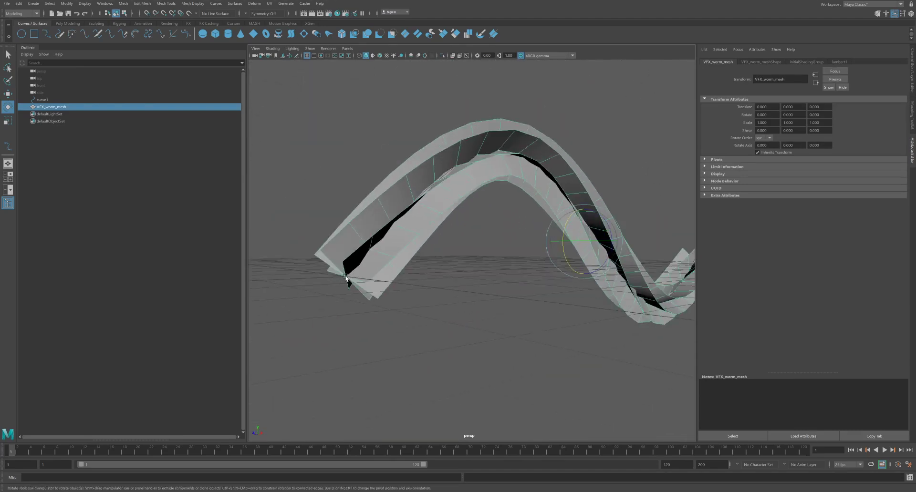
{"action": "left_click_drag", "start_coordinate": [348, 281], "coordinate": [378, 245]}
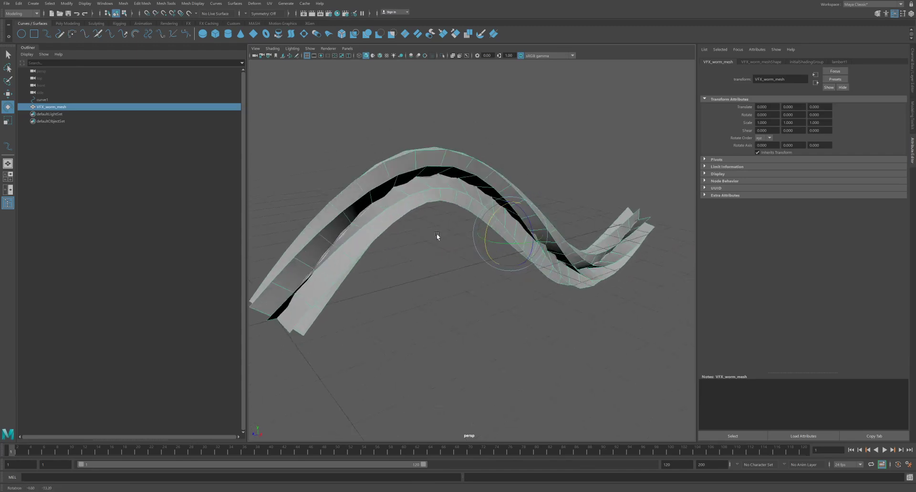
{"action": "left_click_drag", "start_coordinate": [437, 237], "coordinate": [413, 227]}
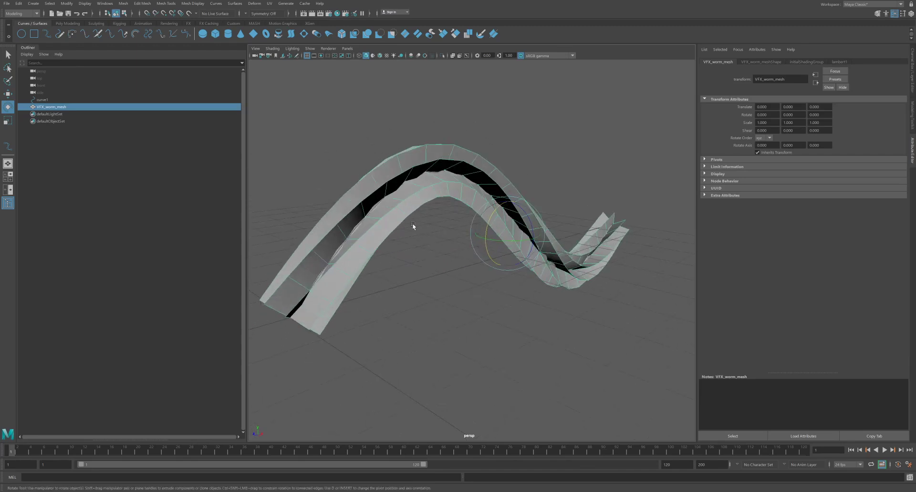